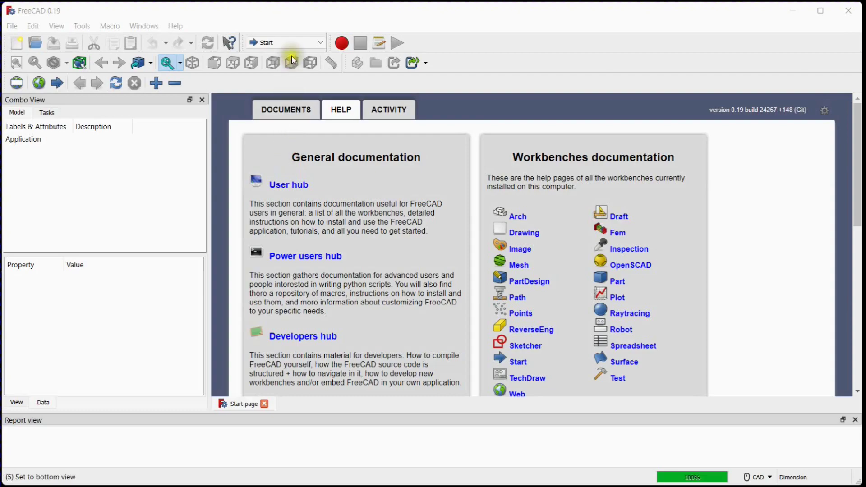
Switch from the Start workbench to the Part Design workbench.
click(320, 43)
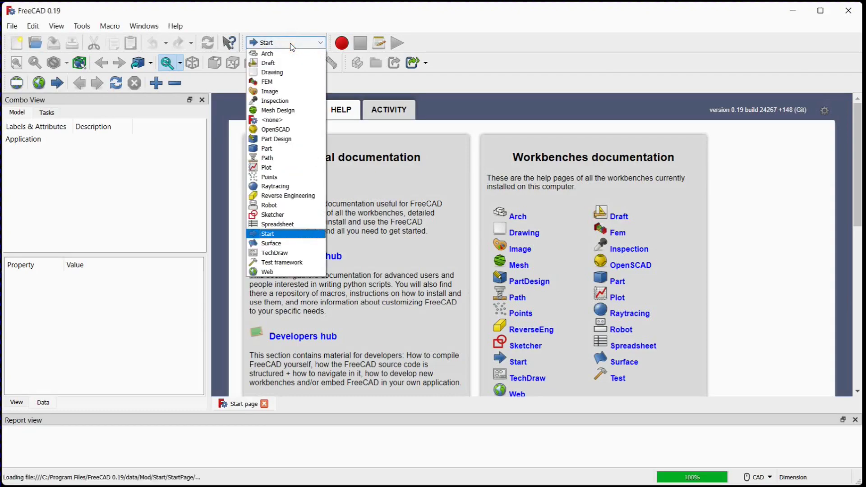
mouse_move(288, 53)
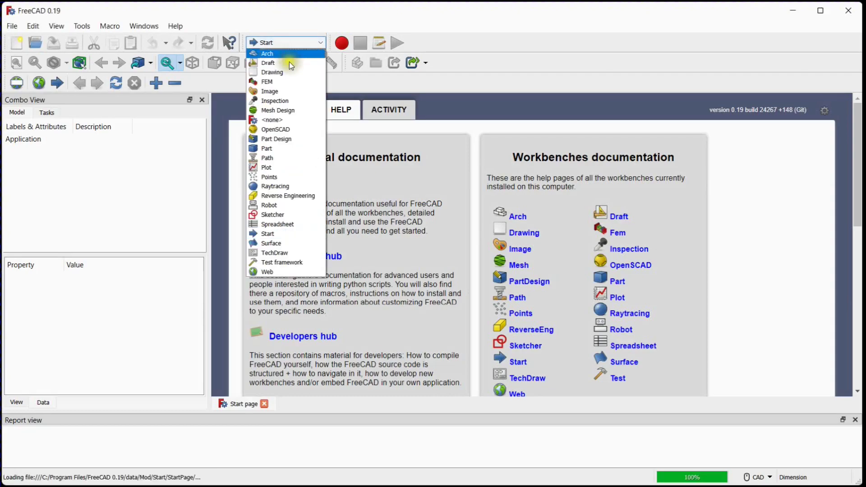
click(276, 138)
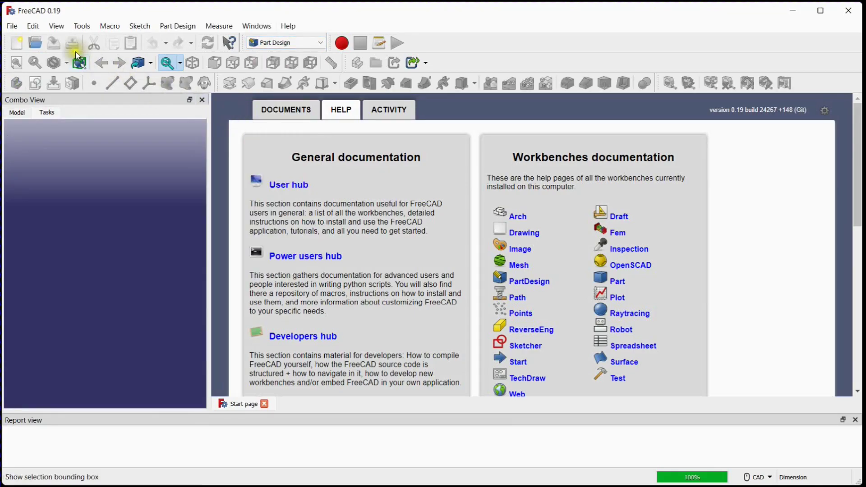
Create a new document holding a Part with a Body inside it.
click(17, 42)
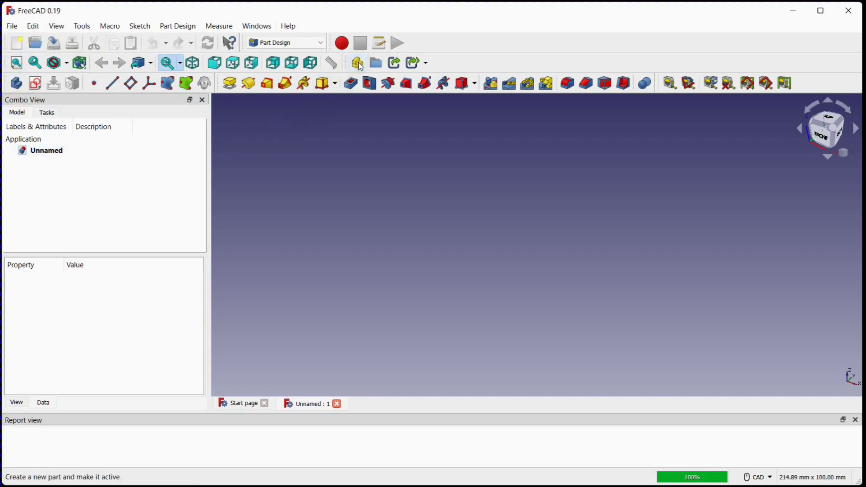
click(357, 63)
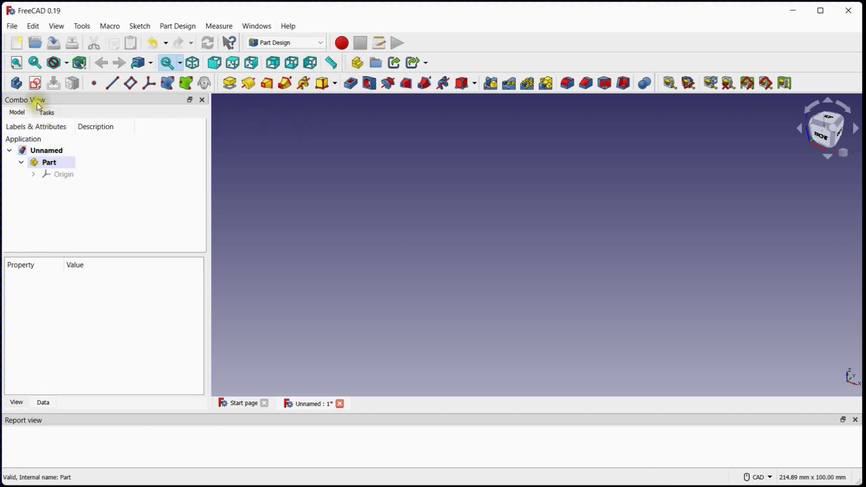
click(16, 83)
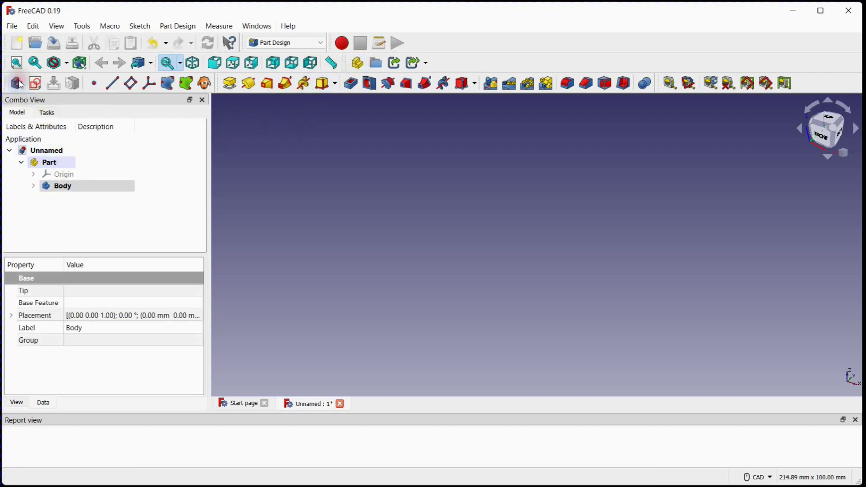
Rename the new body to Body-1.
click(62, 186)
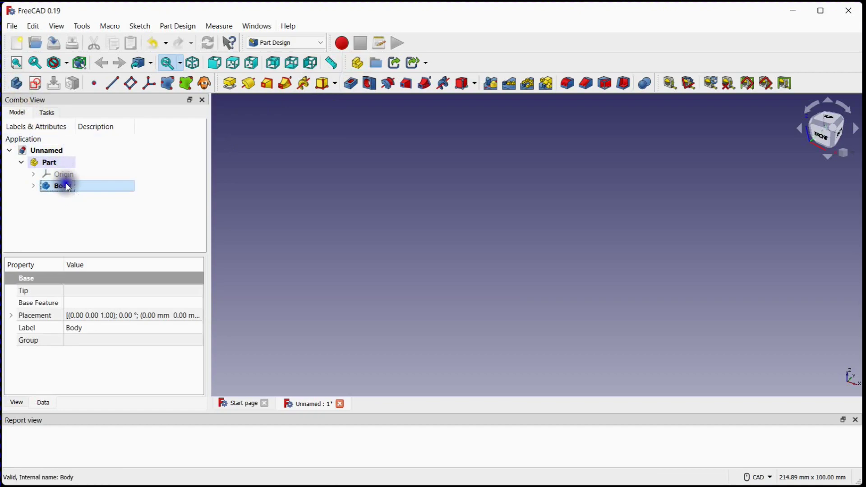
double_click(57, 185)
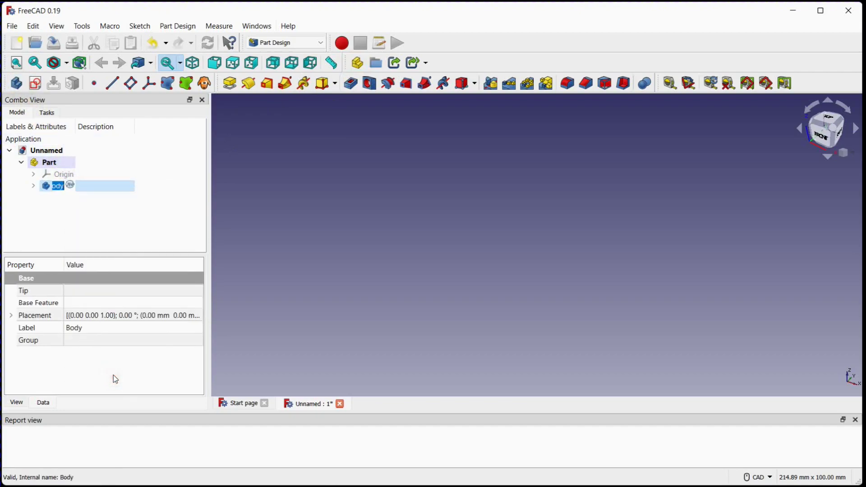
text(y-1)
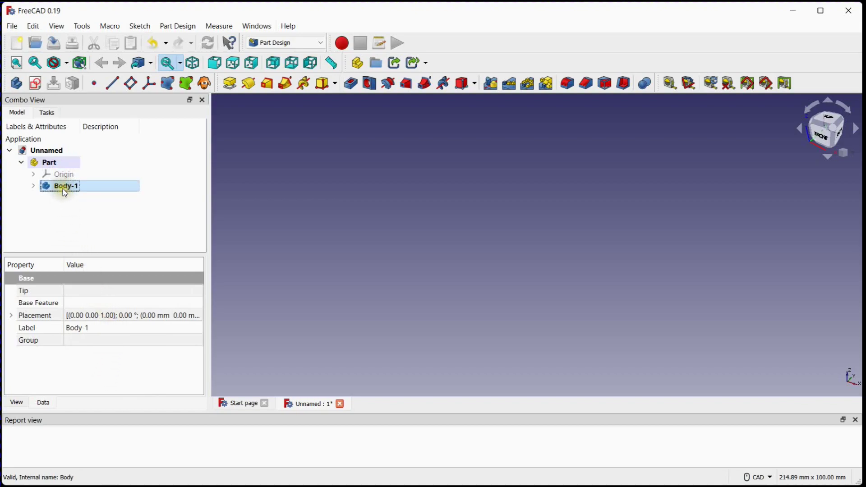
Start a sketch on XY_Plane001 with the grid shown at 0.25 mm spacing.
click(34, 83)
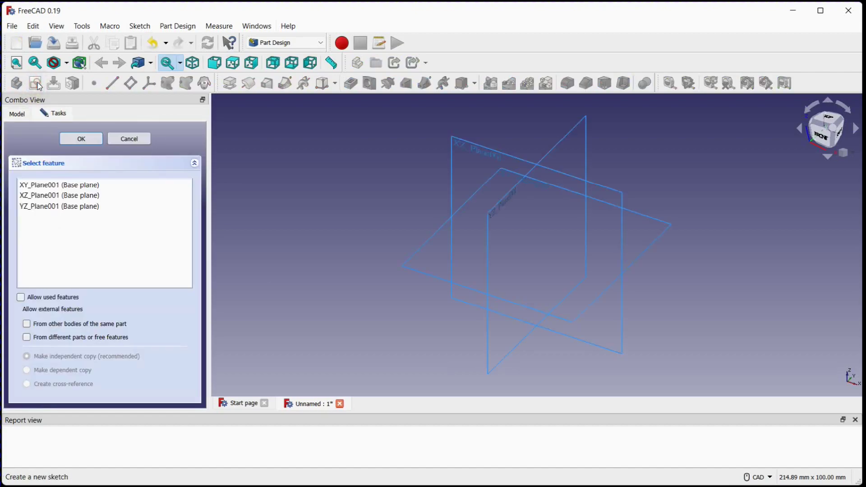
click(59, 185)
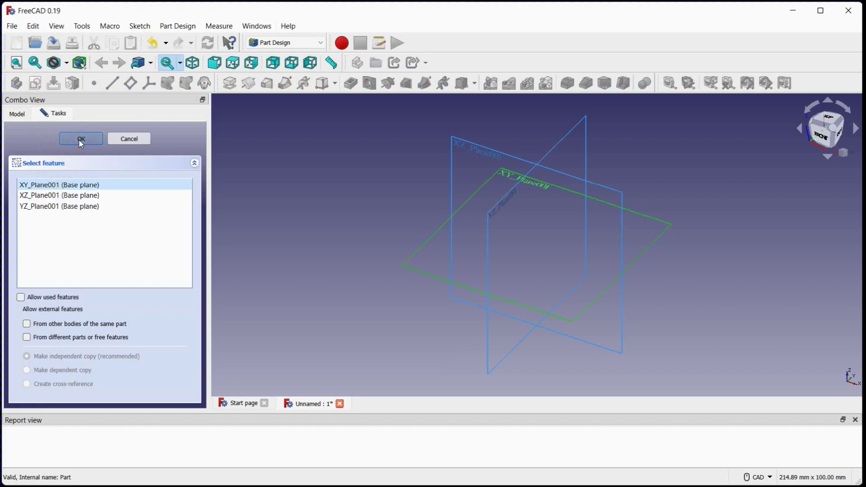
click(80, 138)
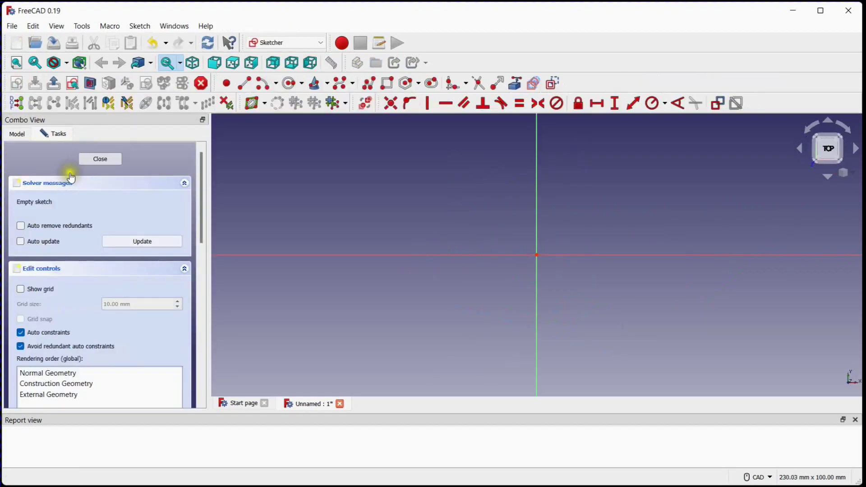
click(21, 288)
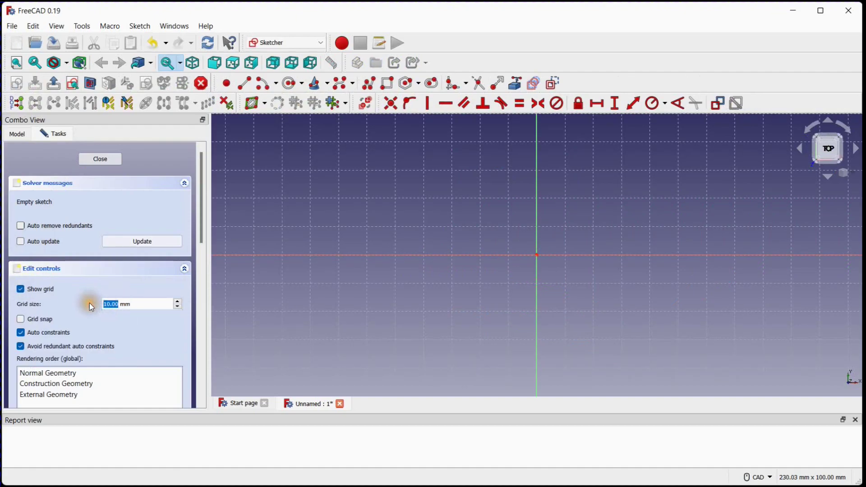
click(177, 307)
text(0.25)
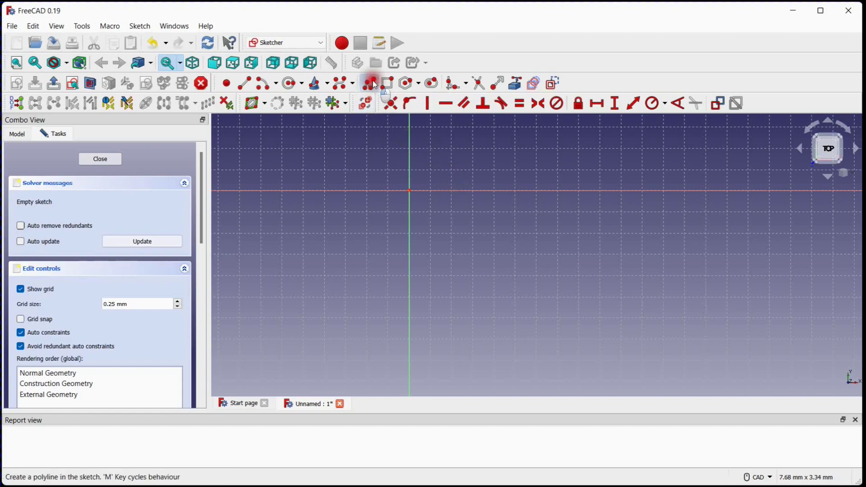
mouse_move(410, 193)
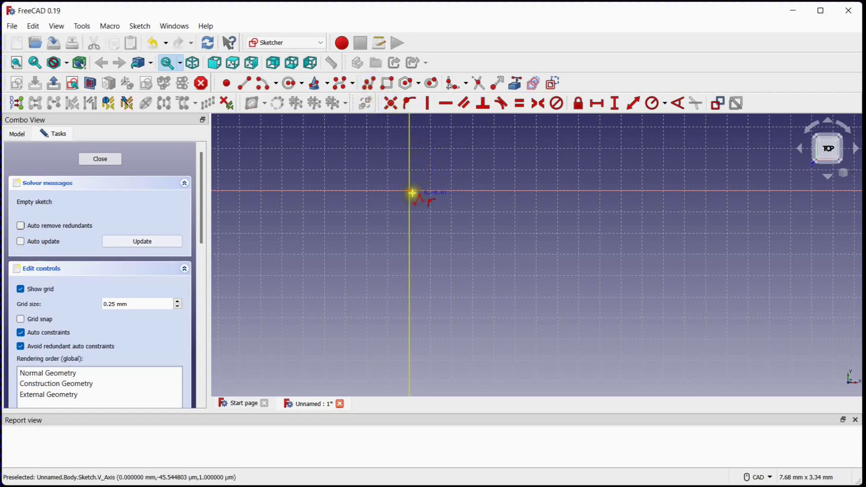
mouse_move(565, 192)
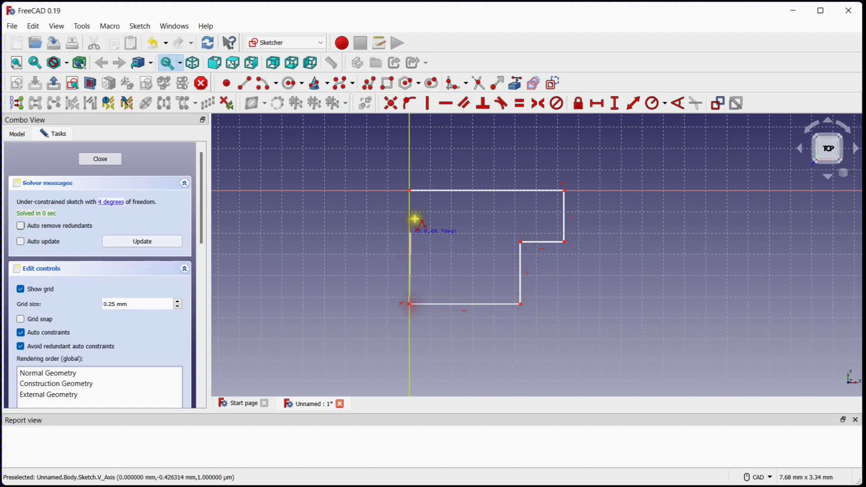
mouse_move(378, 208)
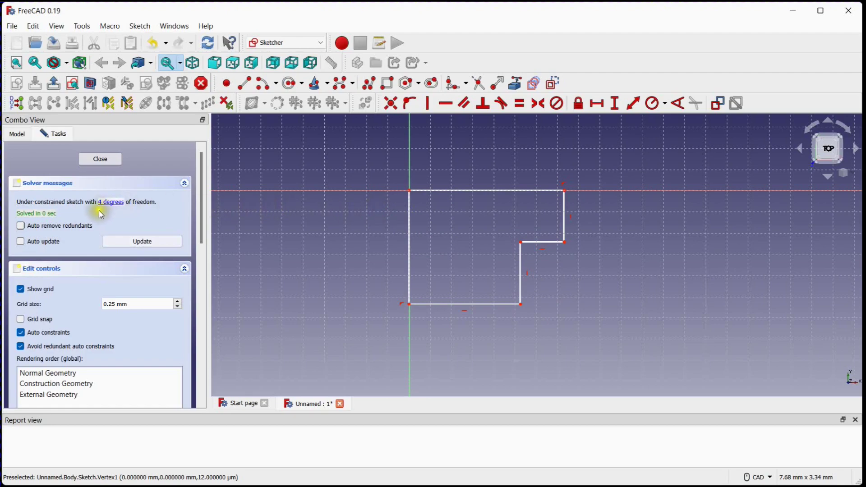
mouse_move(135, 213)
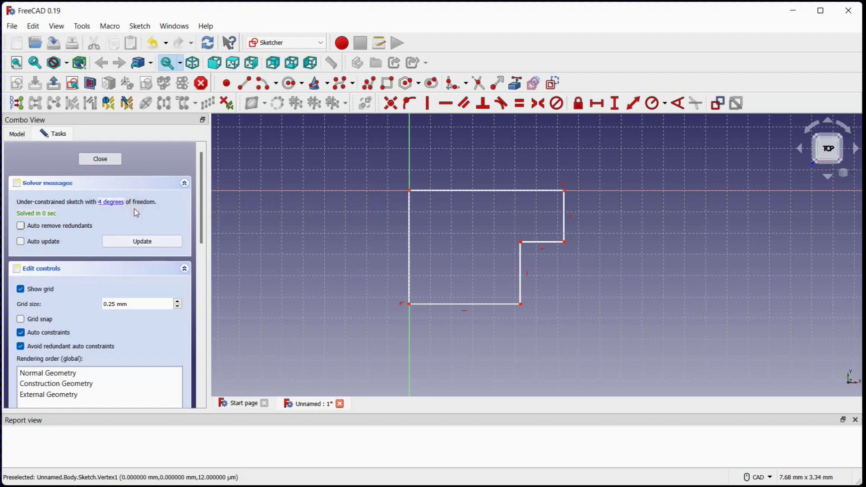
Review the Constraints list for the closed six-line L-shaped profile.
scroll(down, 3)
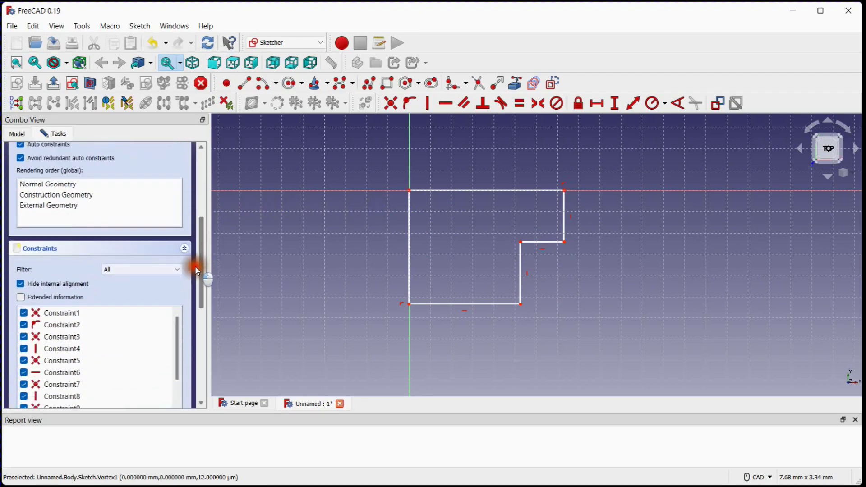
scroll(down, 3)
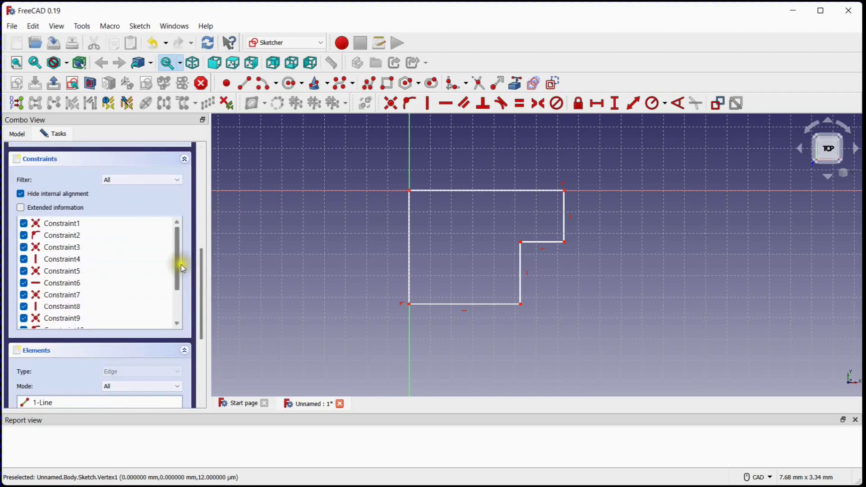
scroll(down, 3)
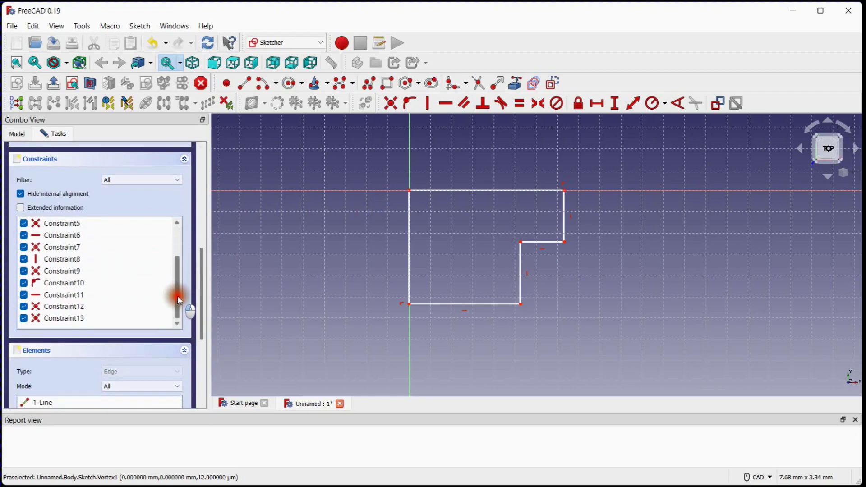
scroll(up, 3)
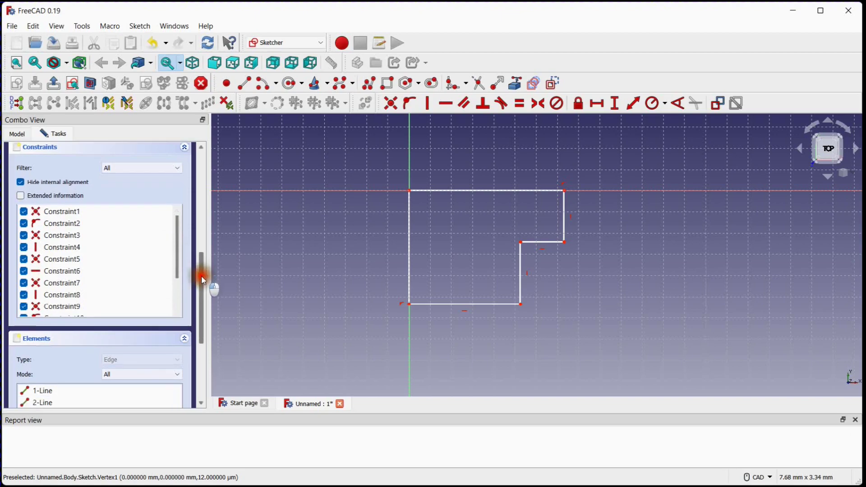
click(42, 354)
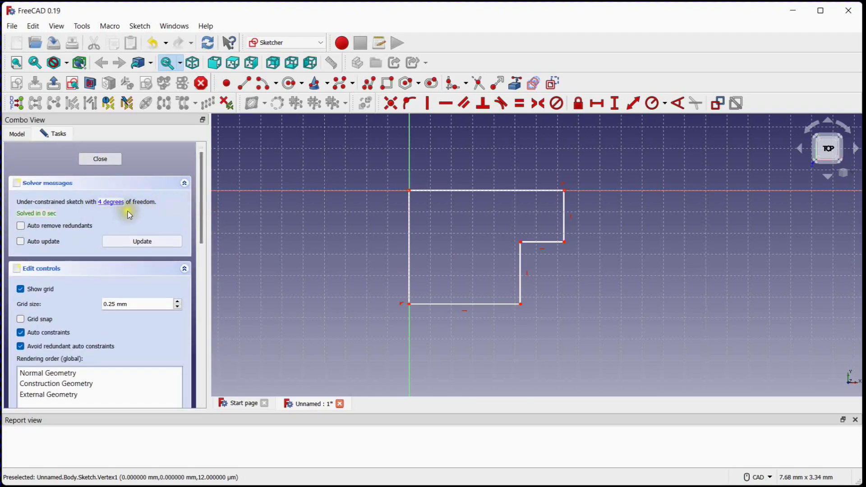
mouse_move(478, 154)
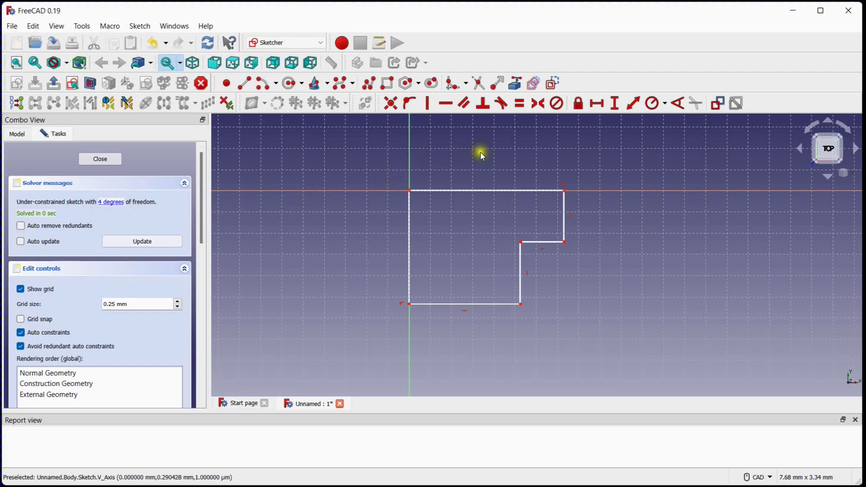
mouse_move(632, 103)
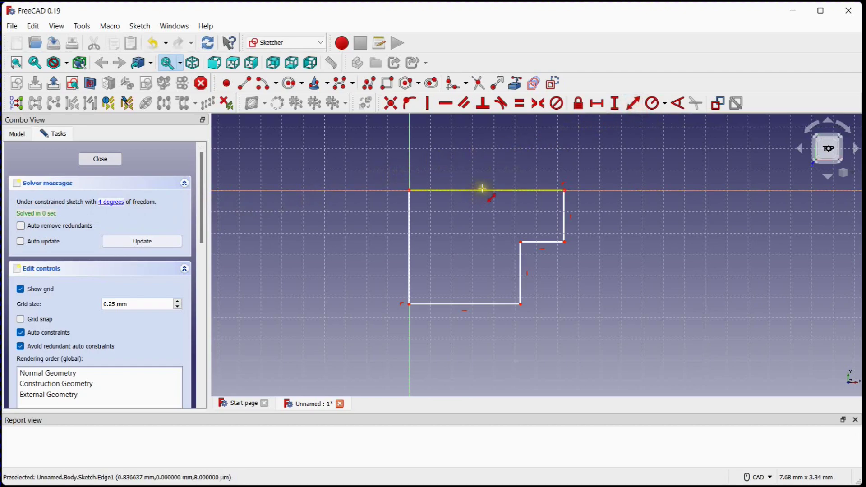
Set the top edge length to 2-0.5 mm and the left edge height to 1.5 mm.
click(596, 103)
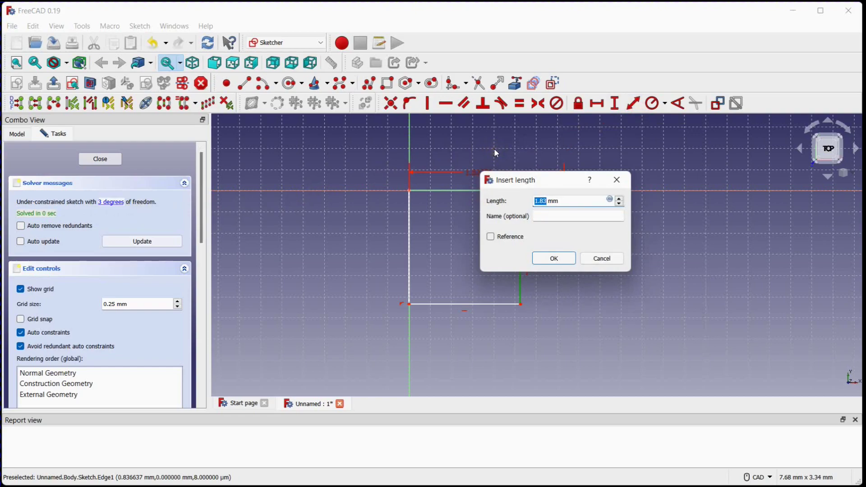
text(2-0.)
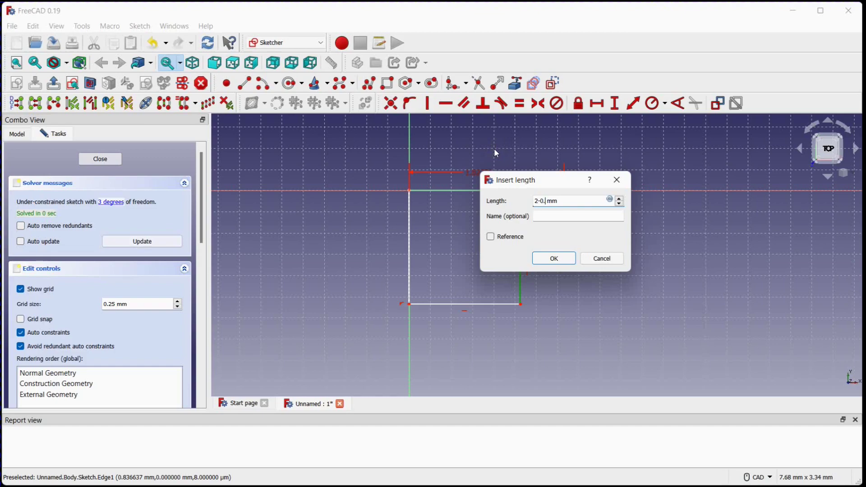
text(5)
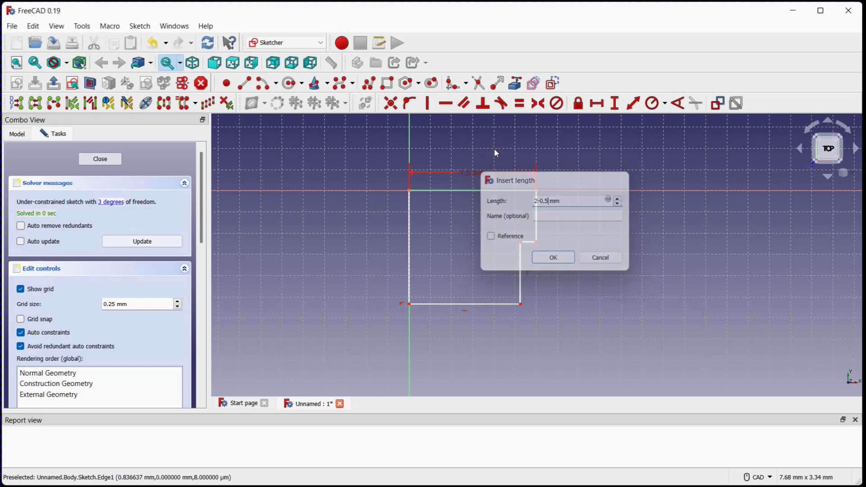
click(552, 258)
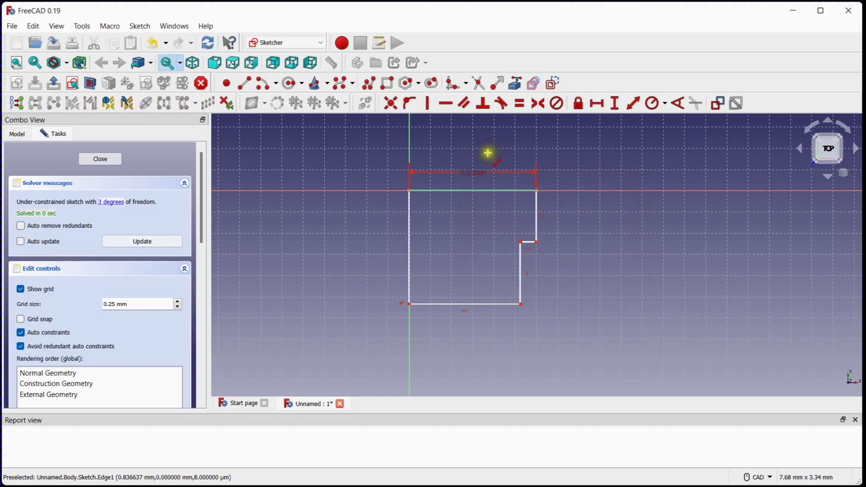
mouse_move(414, 212)
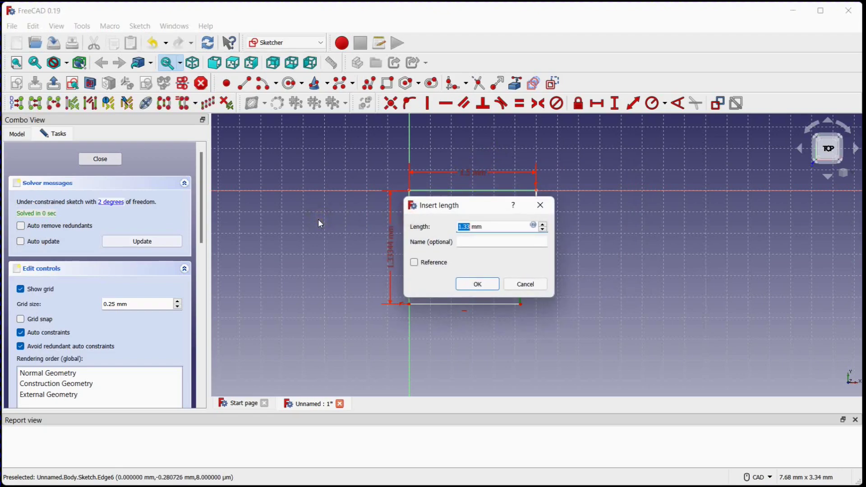
click(476, 284)
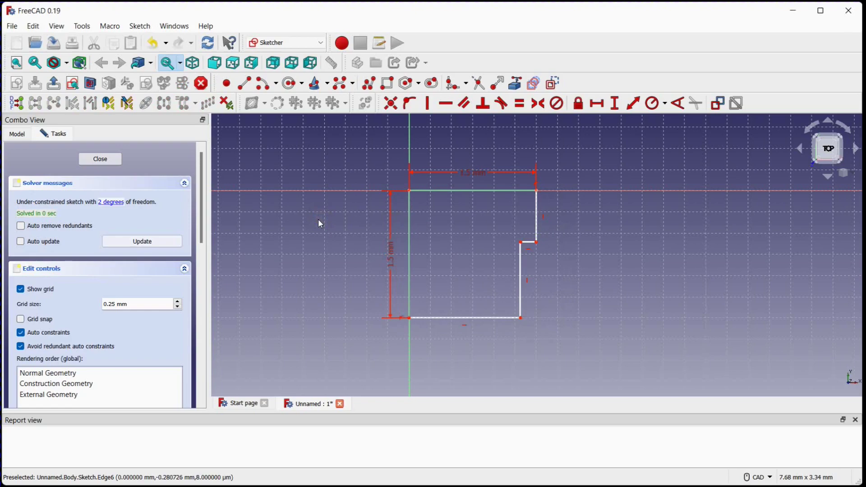
mouse_move(110, 214)
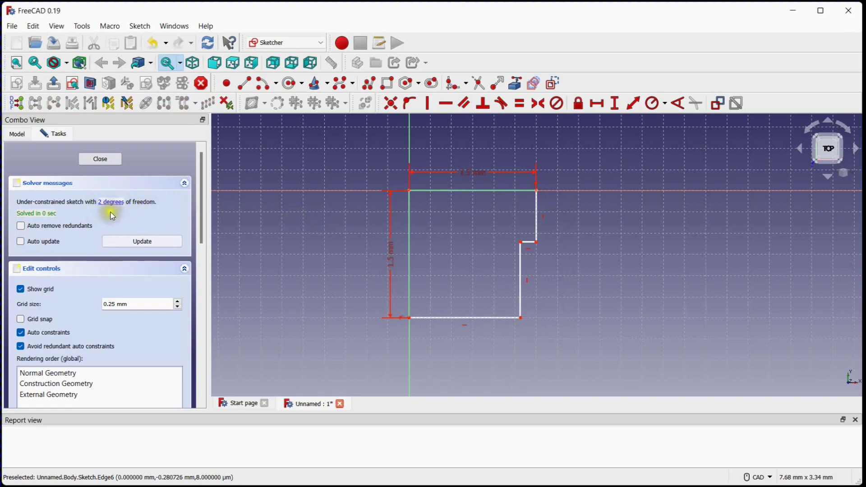
mouse_move(522, 319)
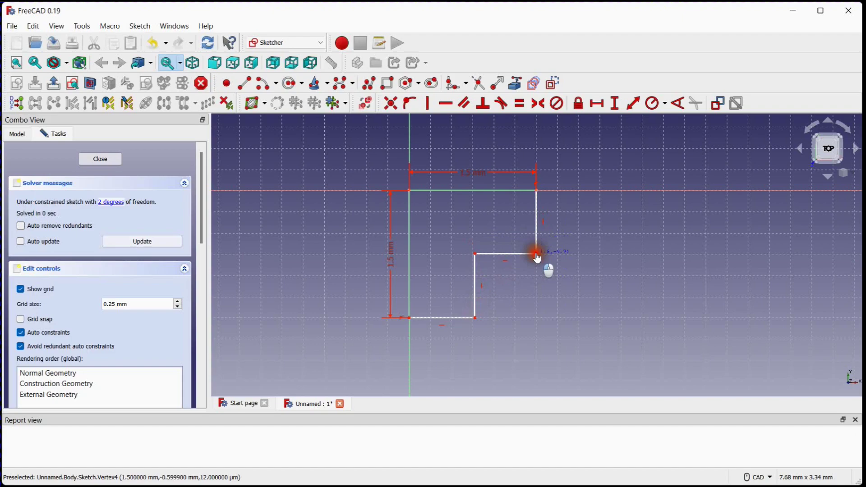
mouse_move(523, 241)
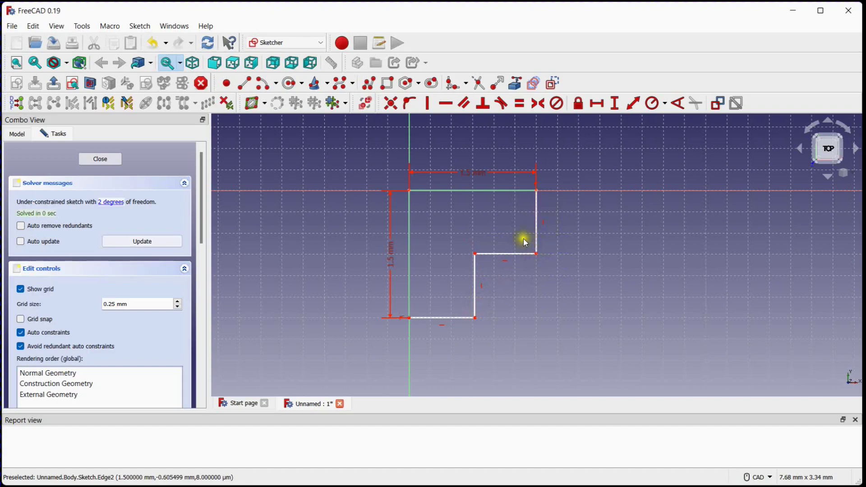
mouse_move(632, 103)
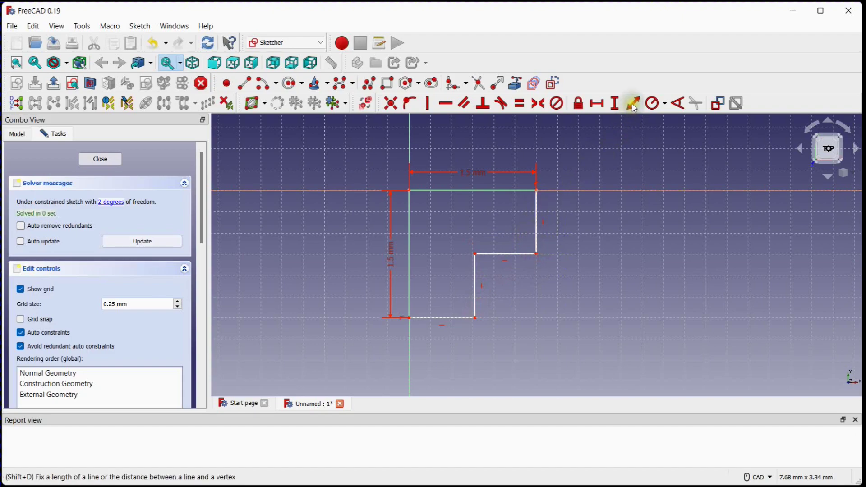
Dimension the notch's short vertical edge and width to 0.5 mm each.
click(632, 103)
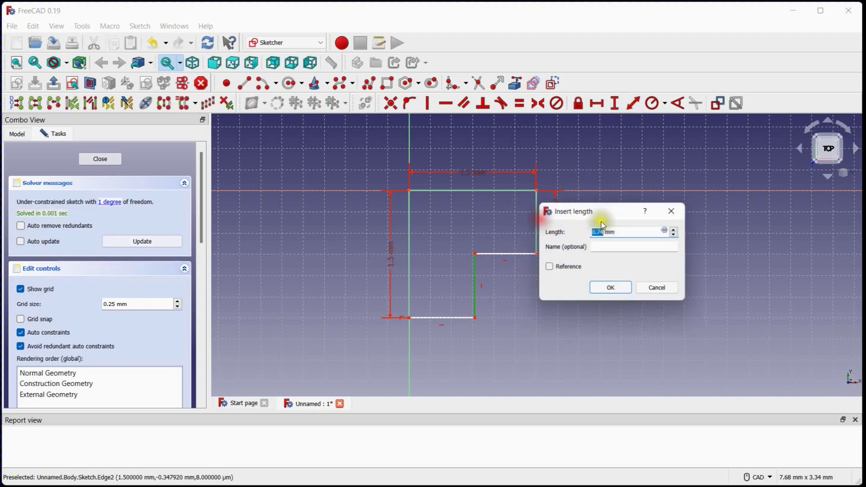
text(0.5)
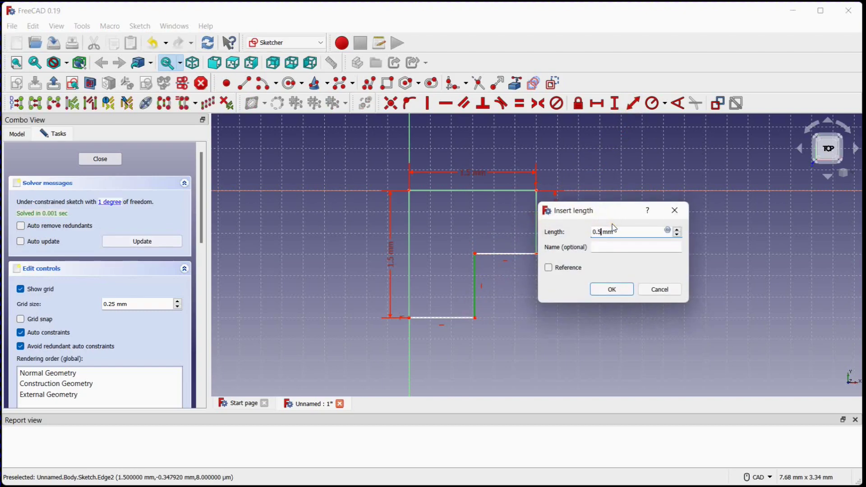
click(611, 288)
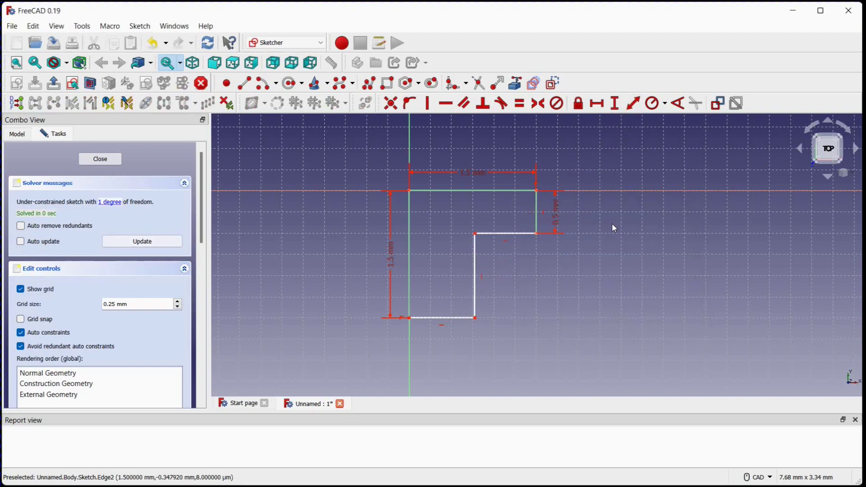
mouse_move(477, 319)
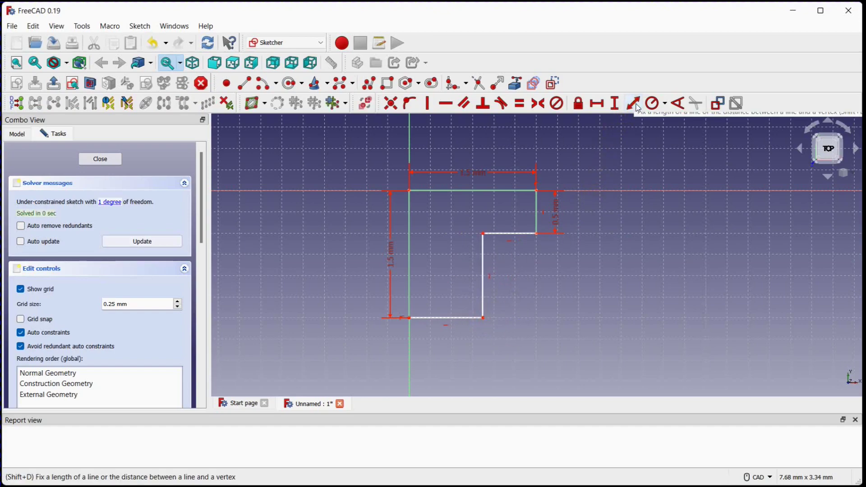
mouse_move(511, 233)
text(2-1.5 mm)
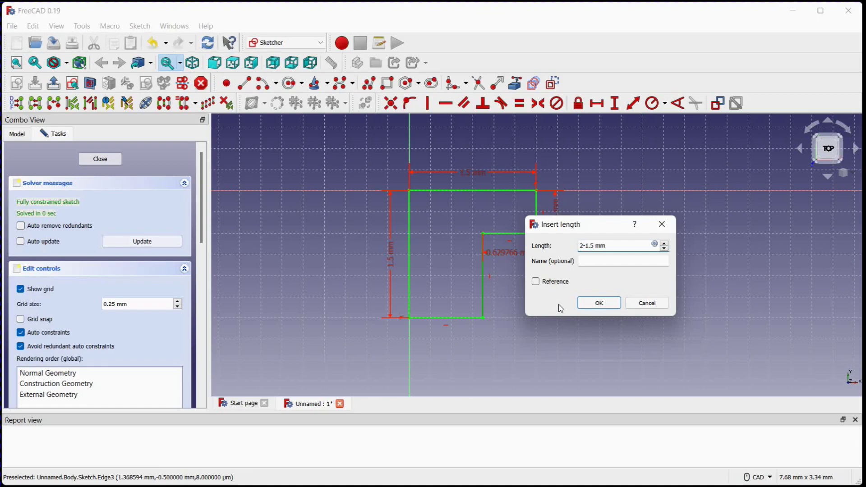
click(597, 303)
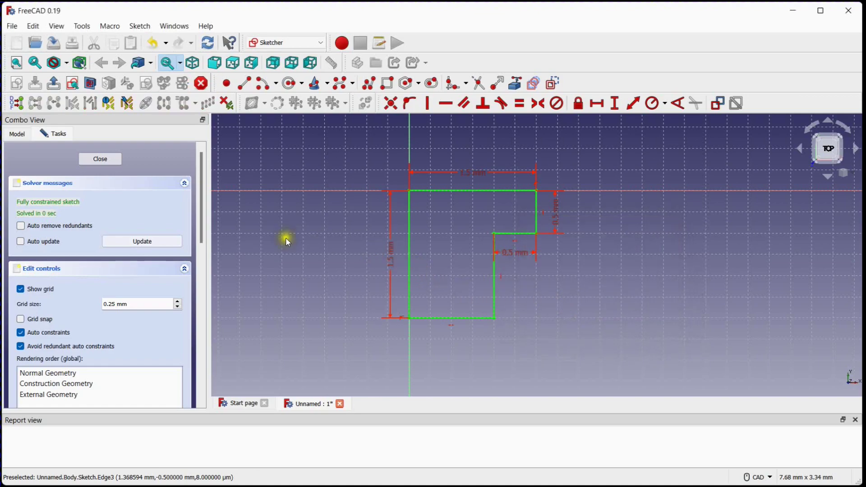
mouse_move(69, 209)
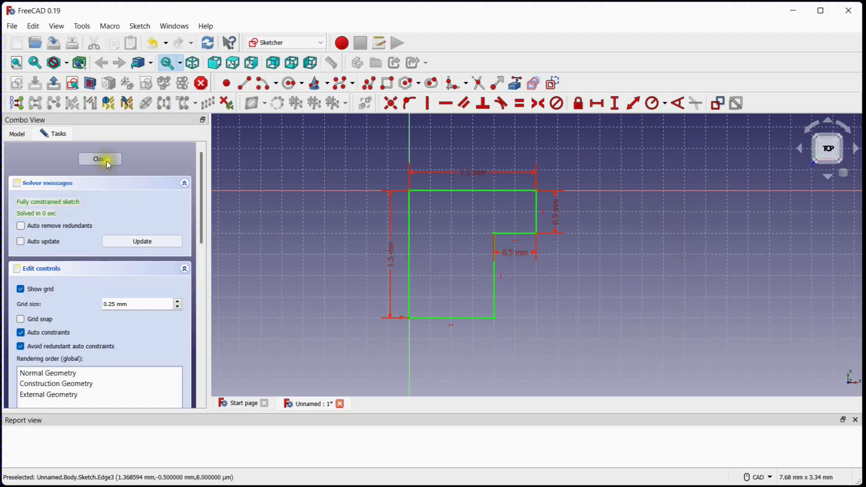
Close the sketch and pad it 0.5 mm thick into an L-shaped solid.
click(99, 159)
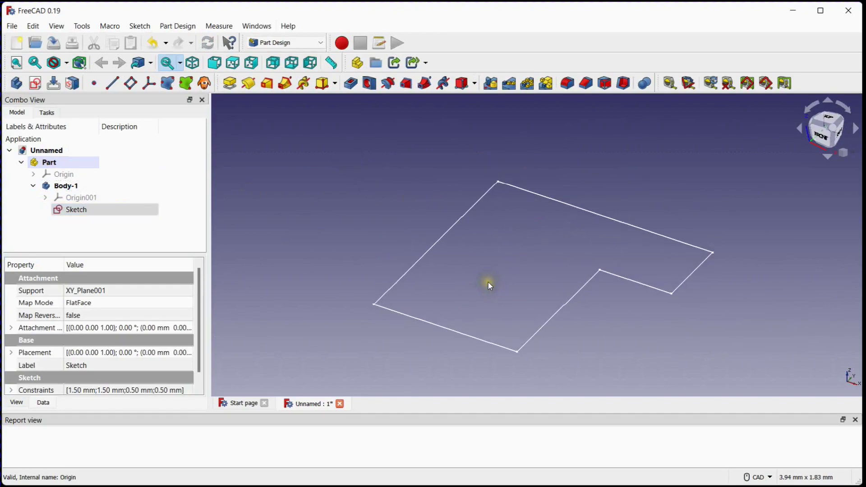
mouse_move(229, 83)
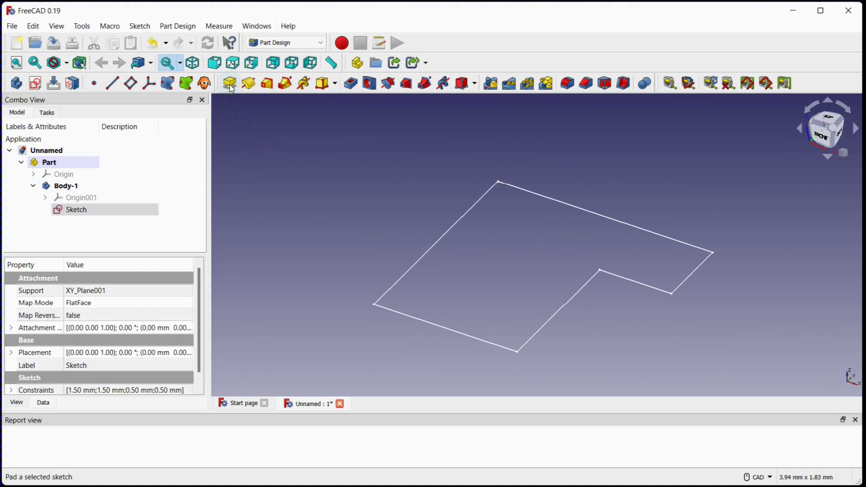
click(228, 83)
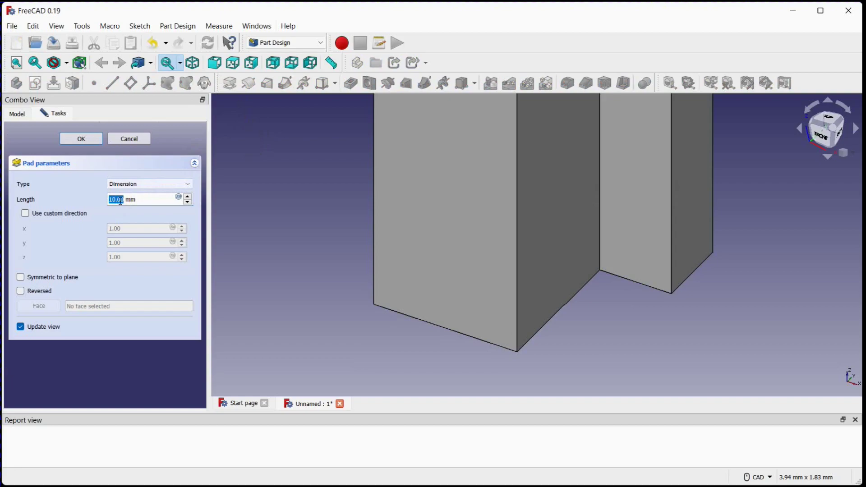
click(80, 138)
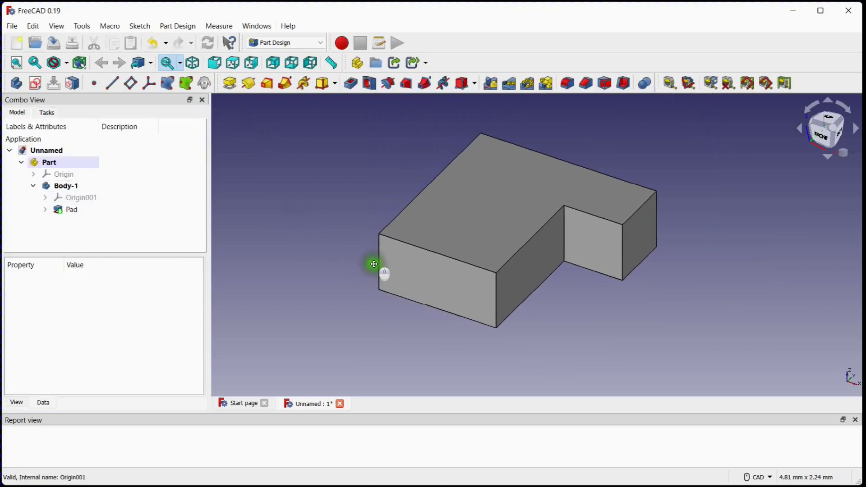
click(72, 209)
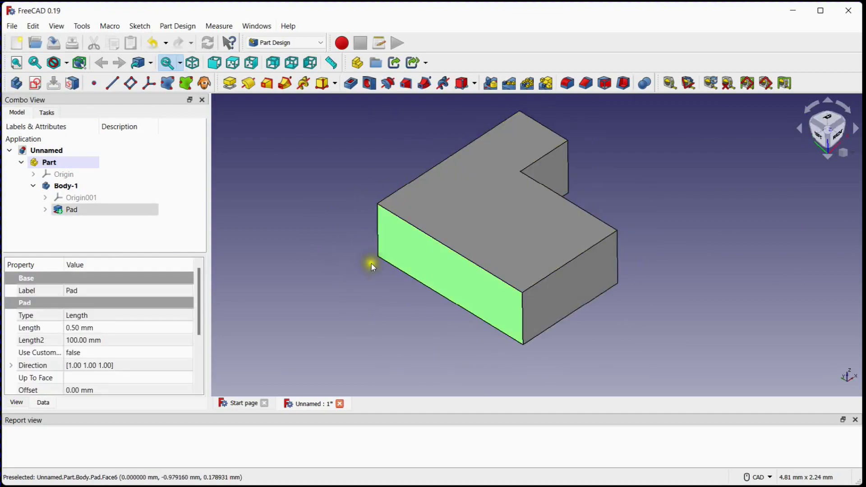
Select the Part container and add a second body to it.
click(66, 185)
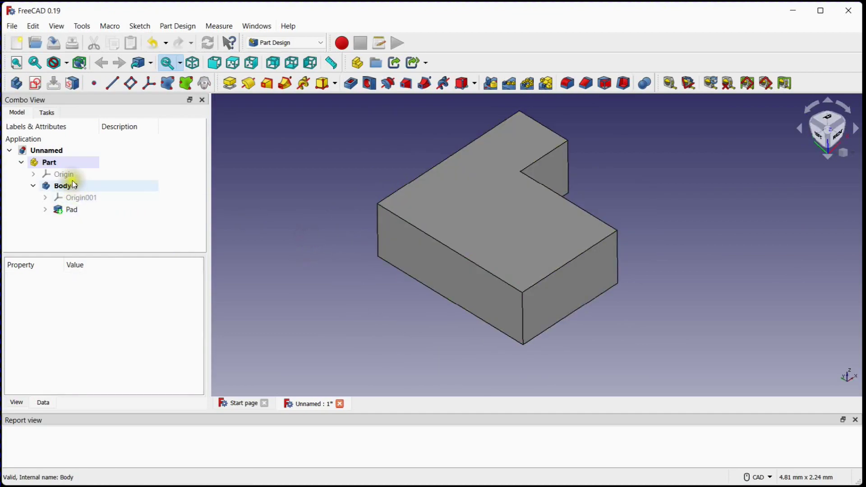
click(49, 162)
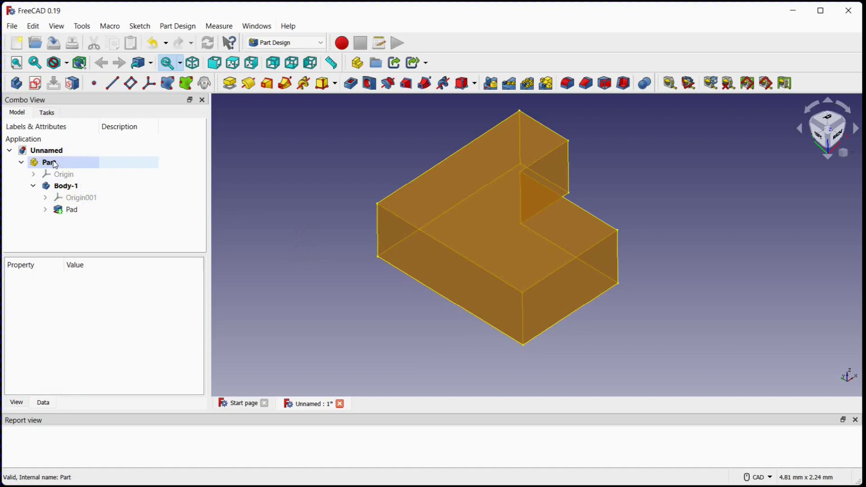
click(48, 162)
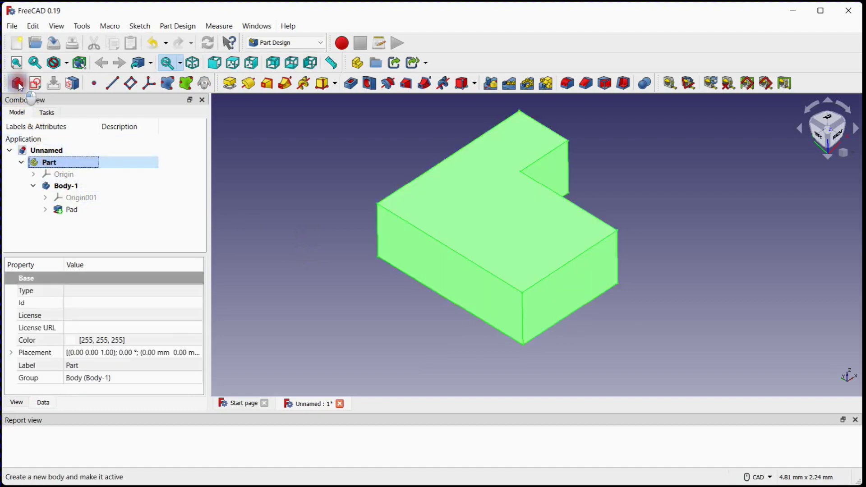
Rename the new body to Body-2.
right_click(64, 197)
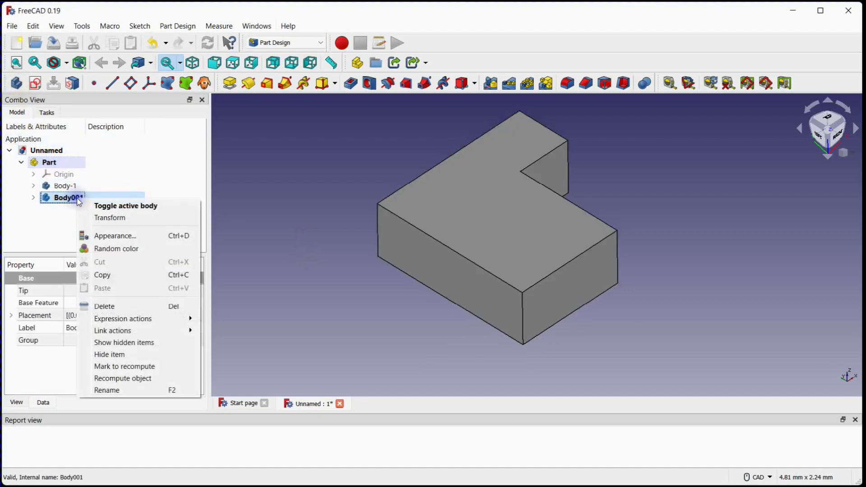
click(106, 389)
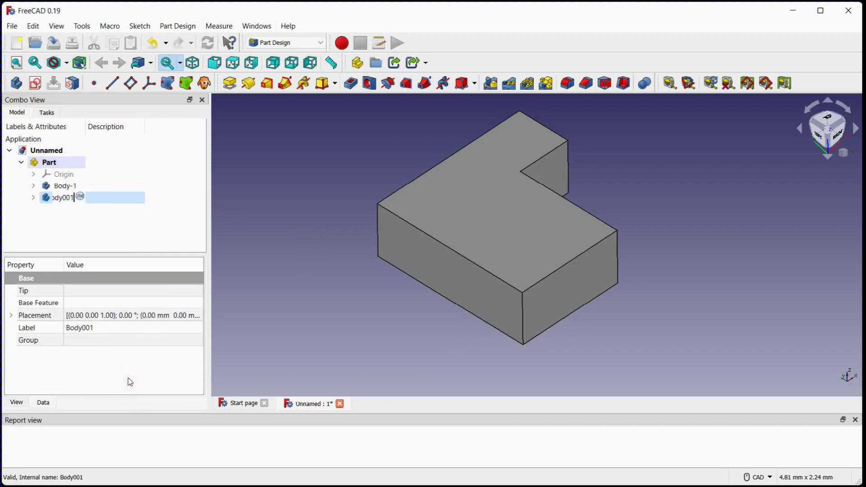
text(Body-2)
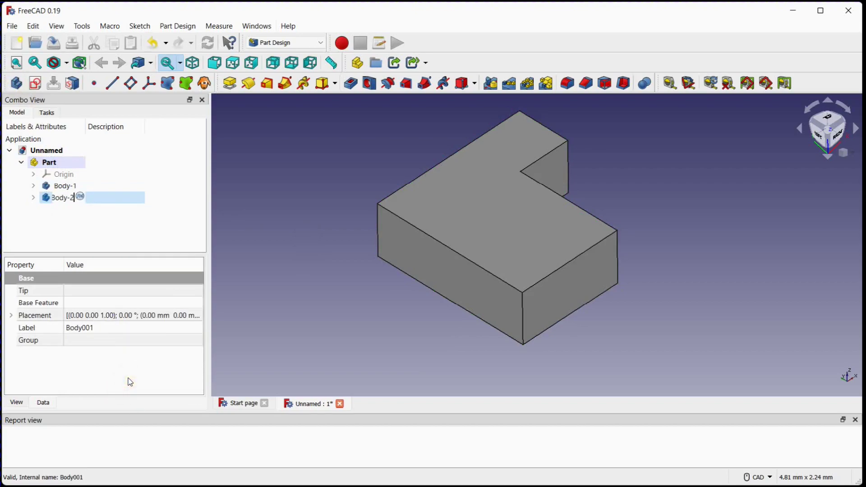
key(Return)
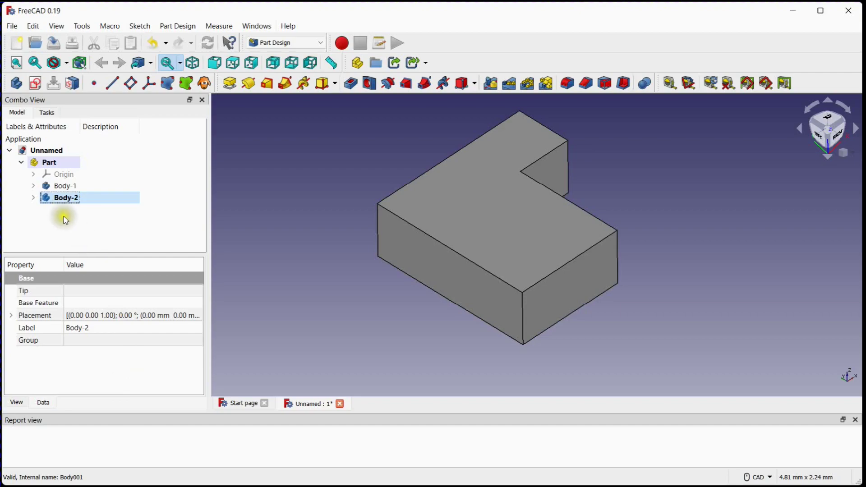
click(34, 83)
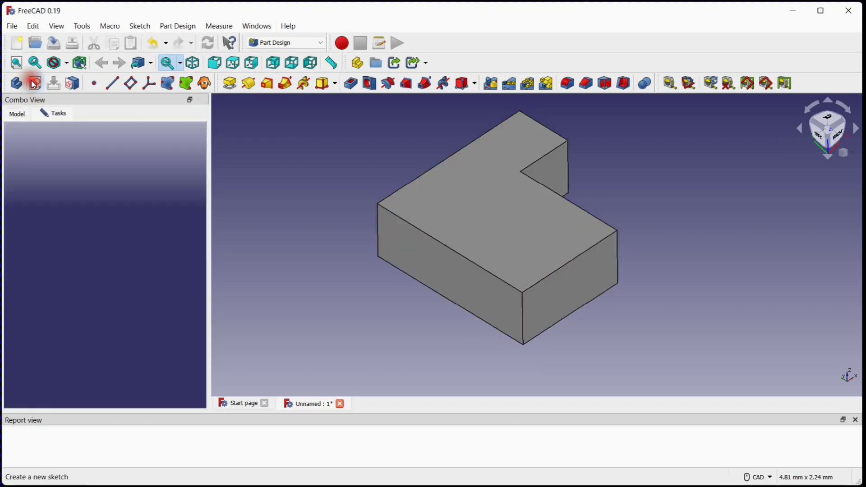
Create a sketch for Body-2 on the YZ_Plane002 base plane.
click(34, 83)
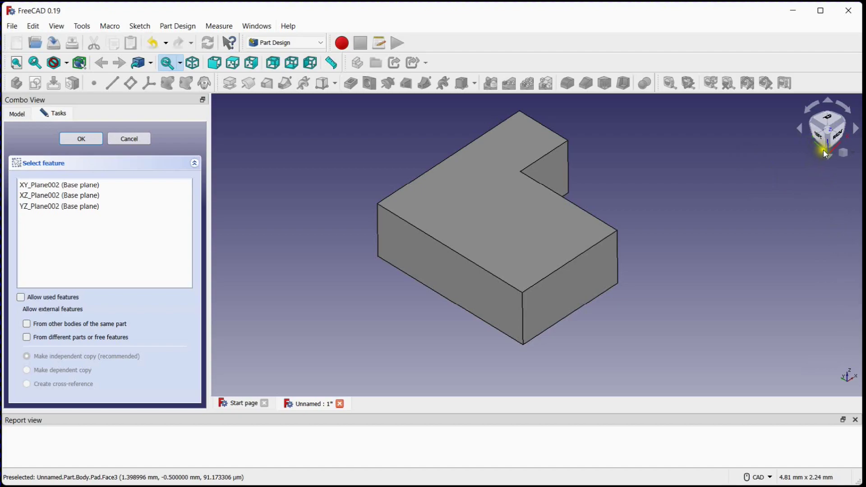
mouse_move(820, 147)
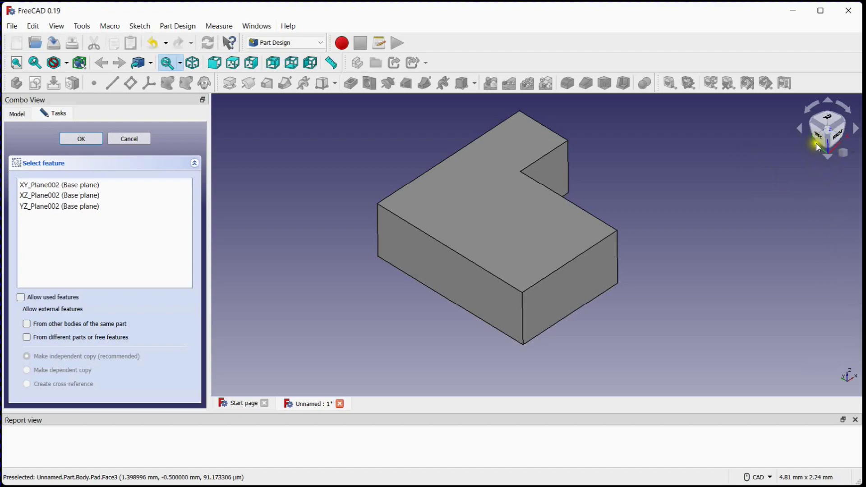
mouse_move(59, 206)
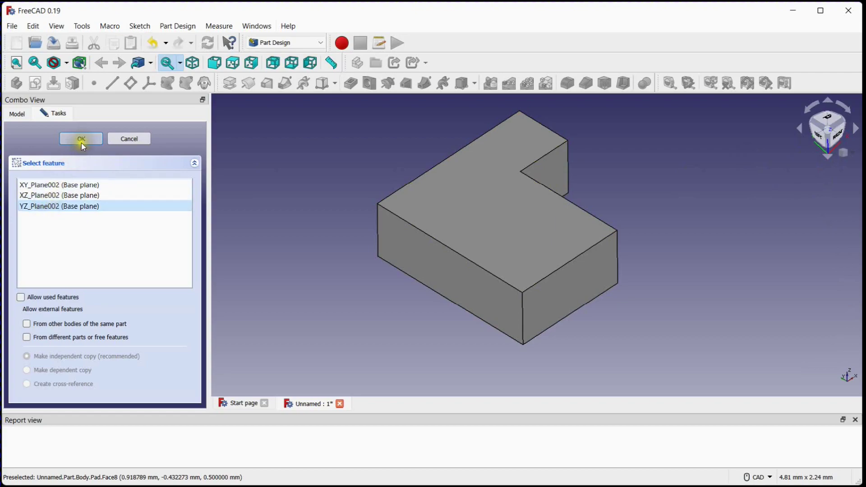
click(80, 138)
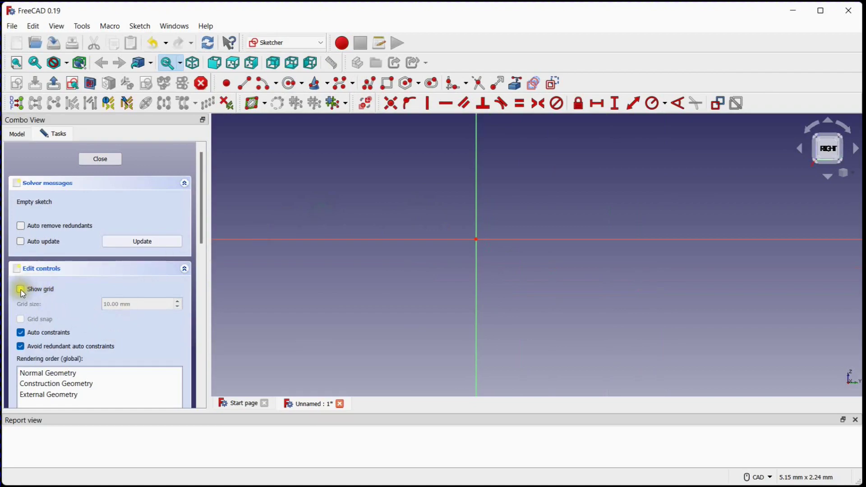
Show the grid, draw the stepped outline from the origin, and make the step edge vertical.
click(21, 289)
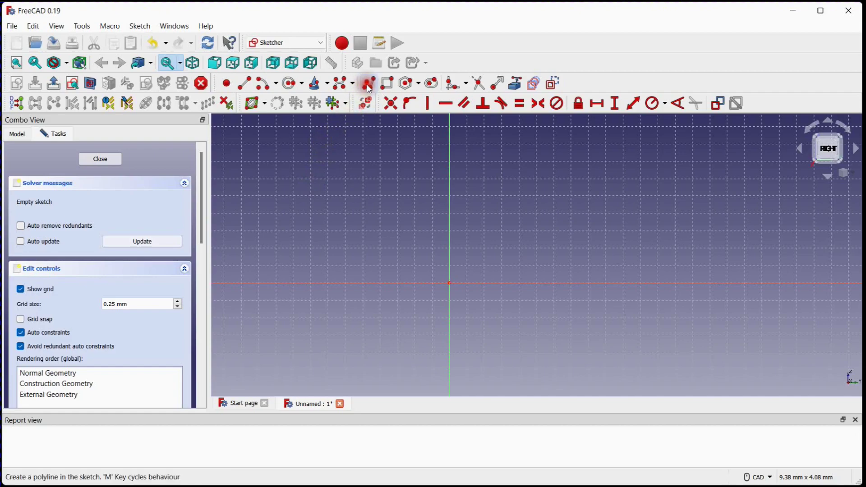
mouse_move(450, 282)
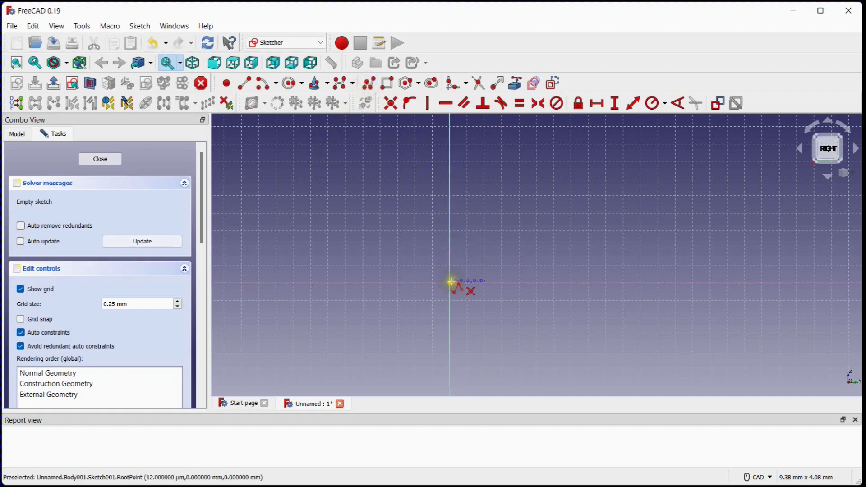
mouse_move(451, 182)
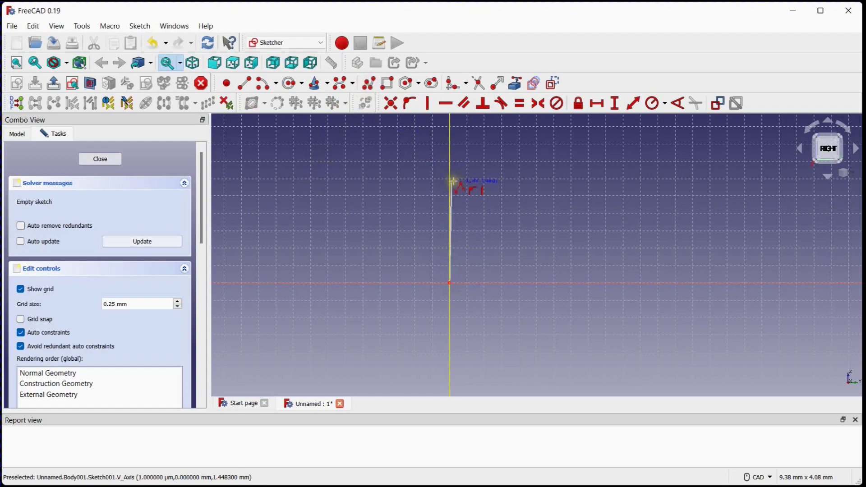
click(540, 183)
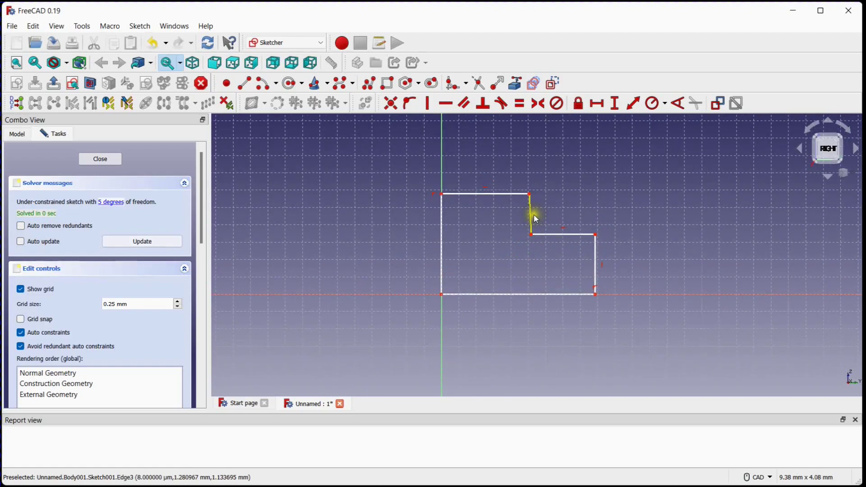
mouse_move(531, 197)
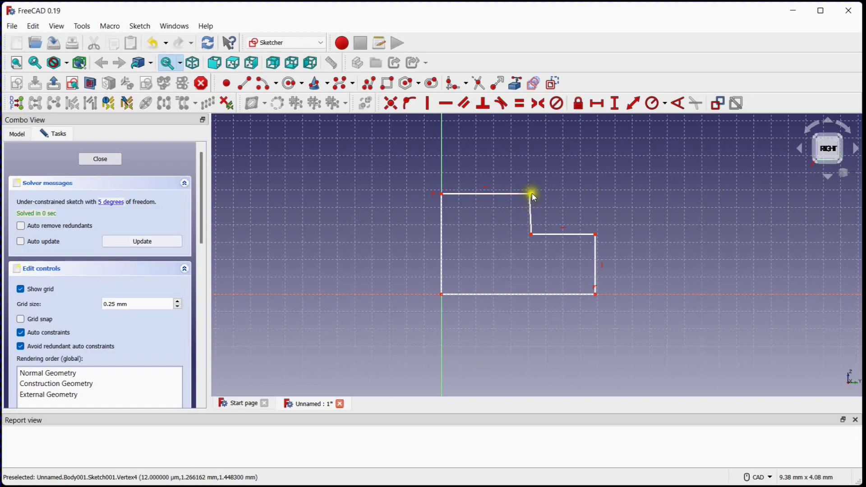
click(532, 194)
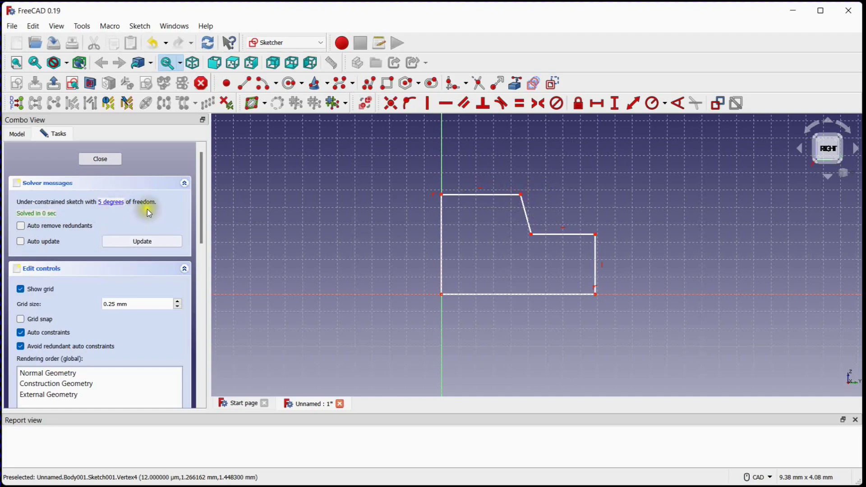
mouse_move(426, 103)
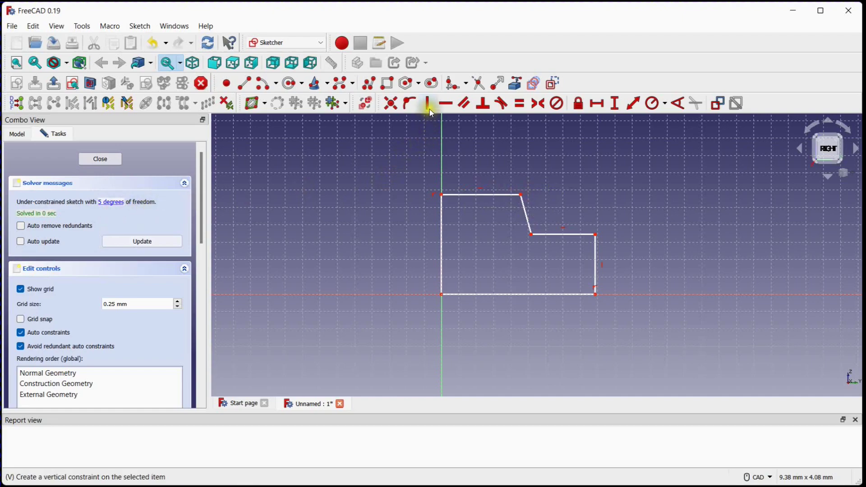
mouse_move(527, 217)
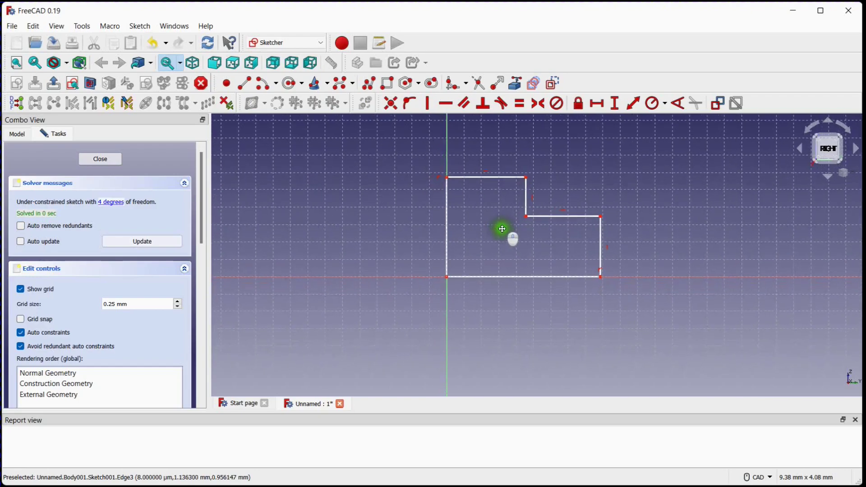
mouse_move(104, 211)
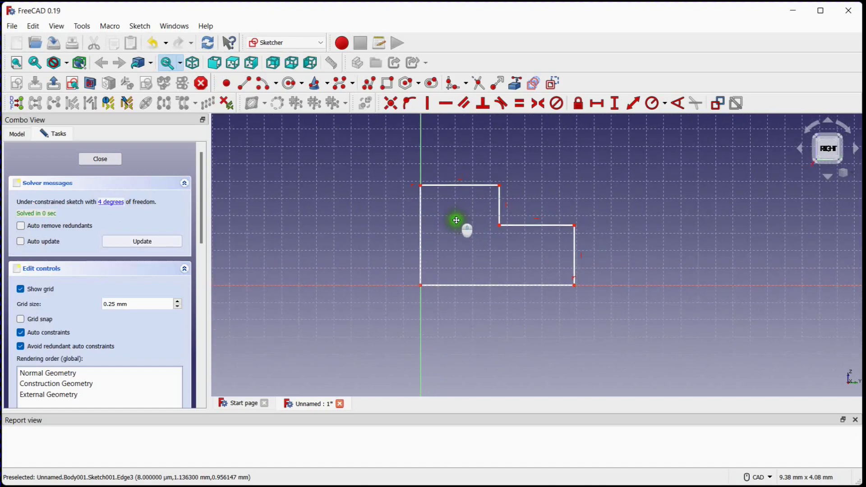
mouse_move(463, 226)
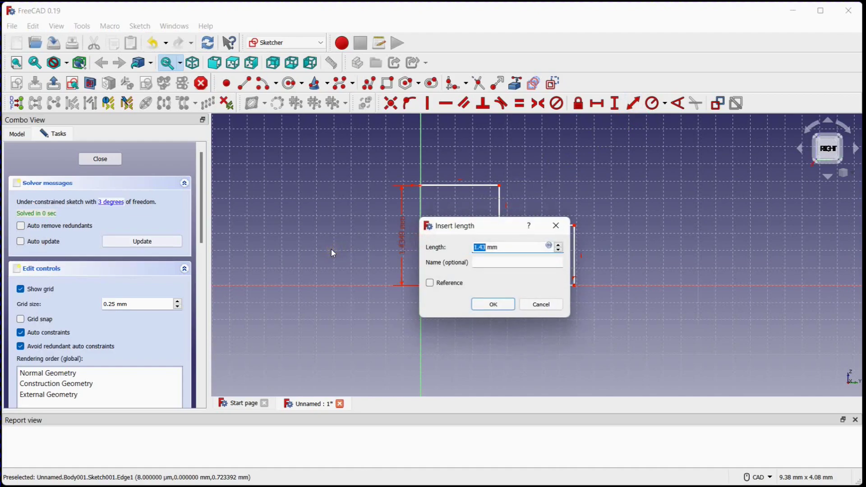
Constrain left height 1.2 mm, bottom 1.5 mm, top 1 mm, then close the sketch.
click(491, 304)
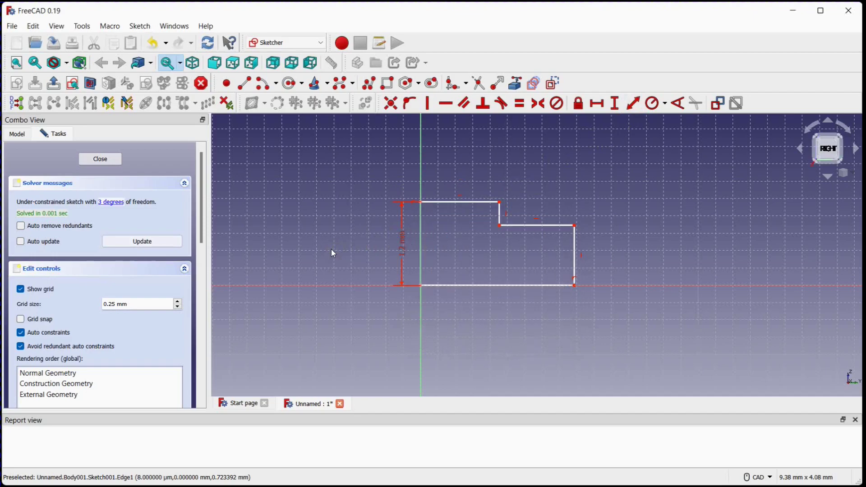
mouse_move(574, 243)
text(1.5)
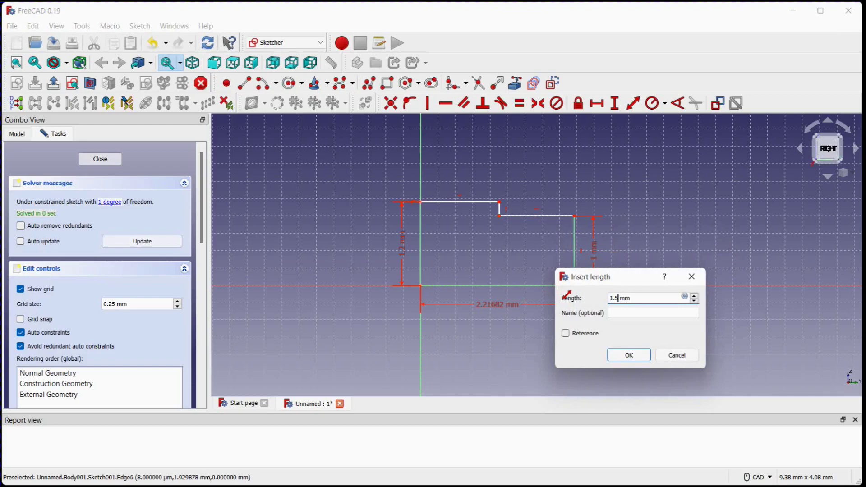
click(627, 355)
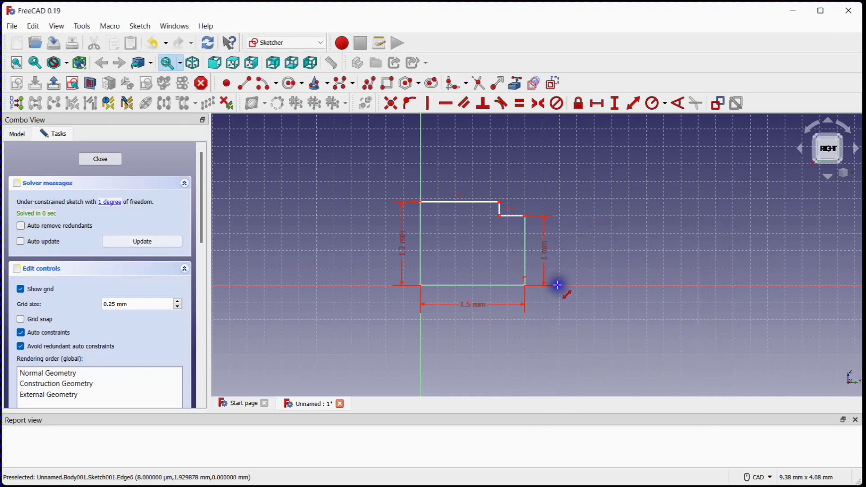
mouse_move(500, 171)
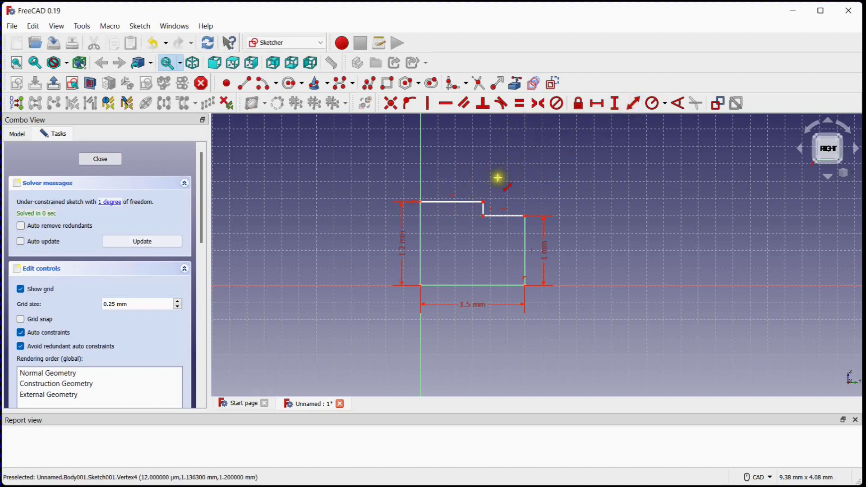
click(496, 208)
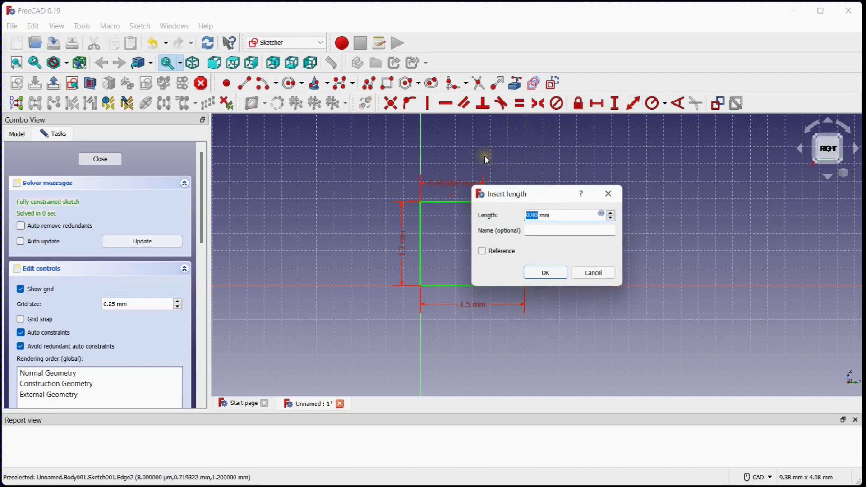
click(543, 272)
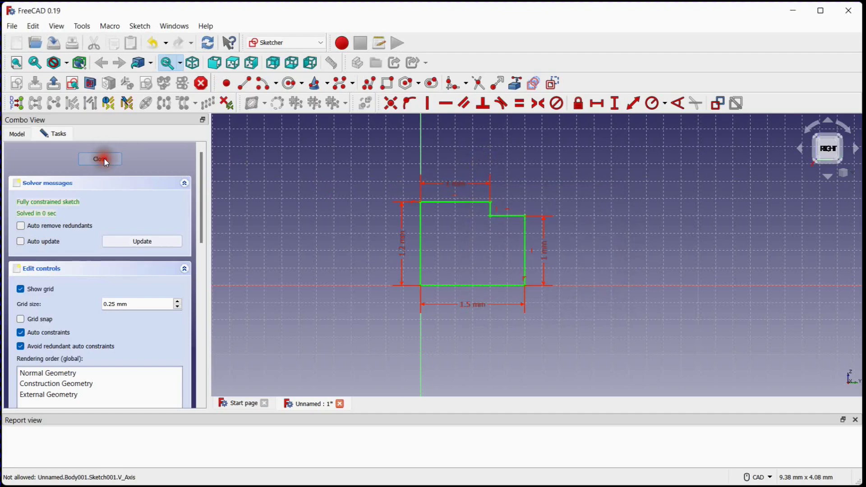
click(99, 160)
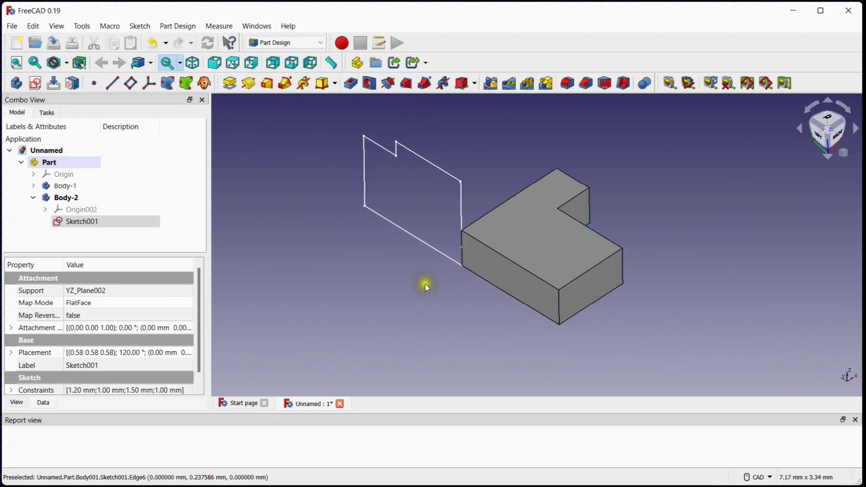
mouse_move(446, 197)
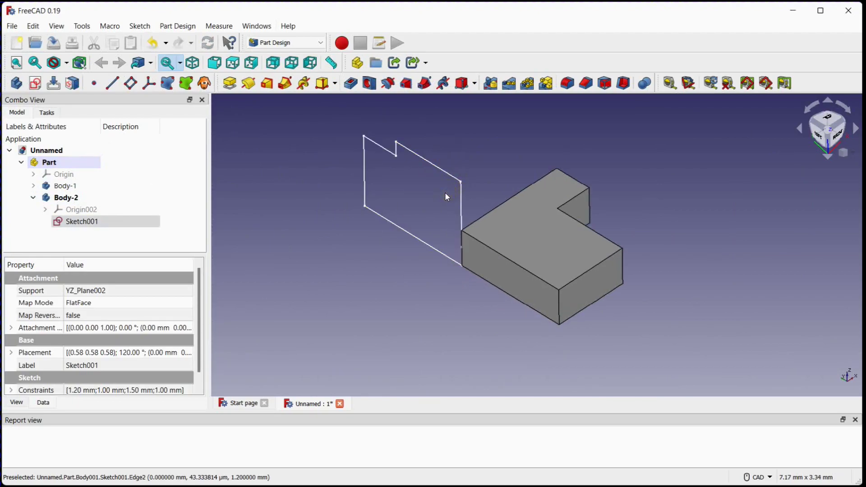
mouse_move(445, 211)
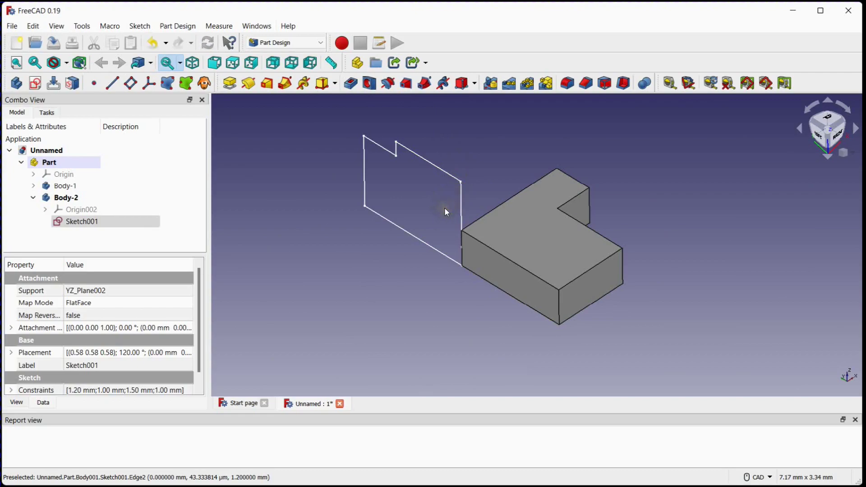
click(81, 221)
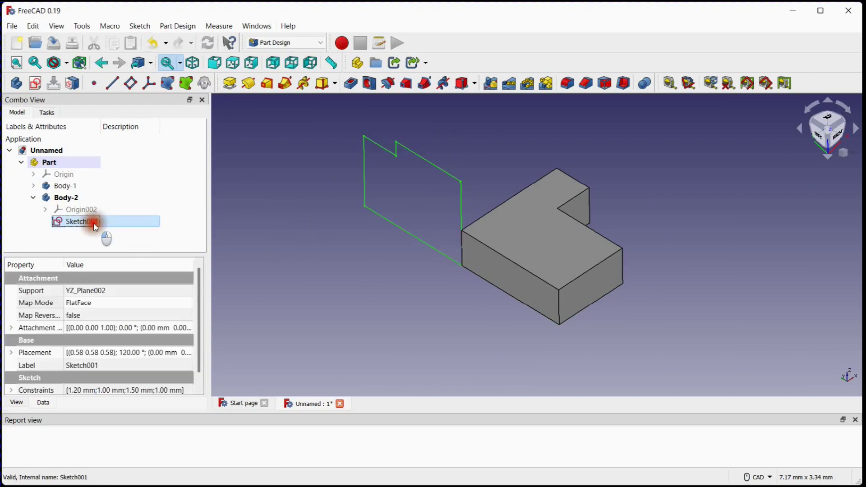
click(79, 221)
text(3)
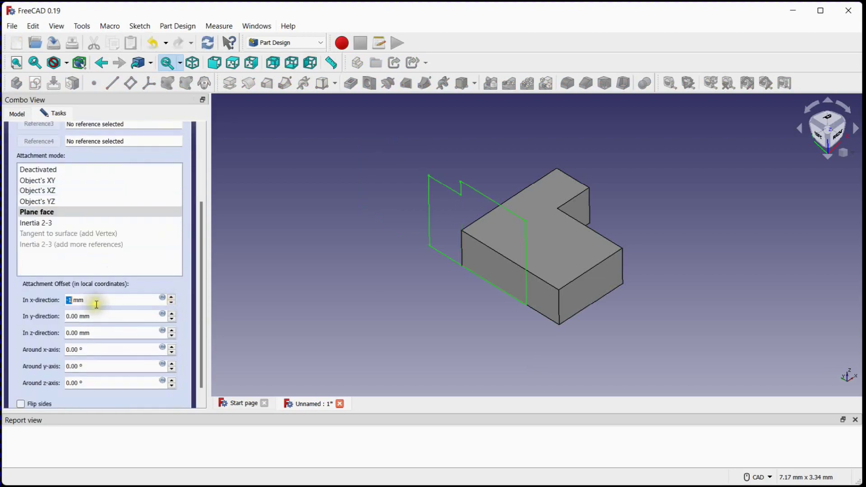
Re-attach the stepped sketch with zero offset and Flip sides enabled.
click(172, 297)
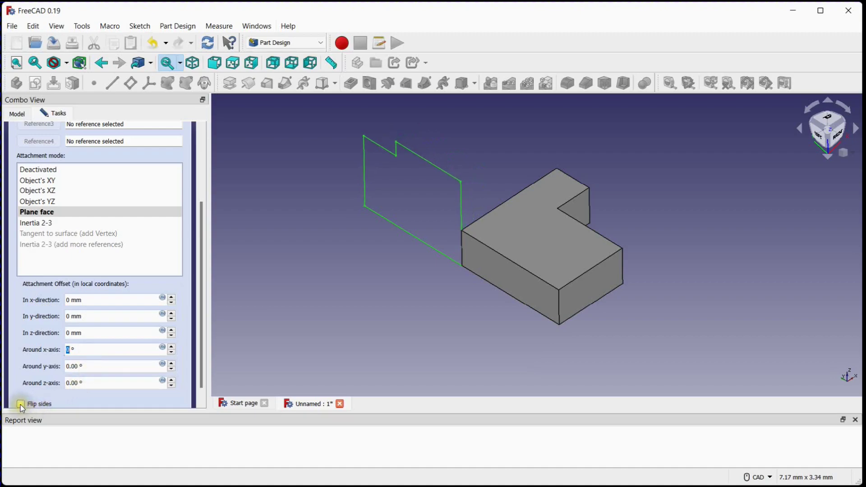
click(20, 404)
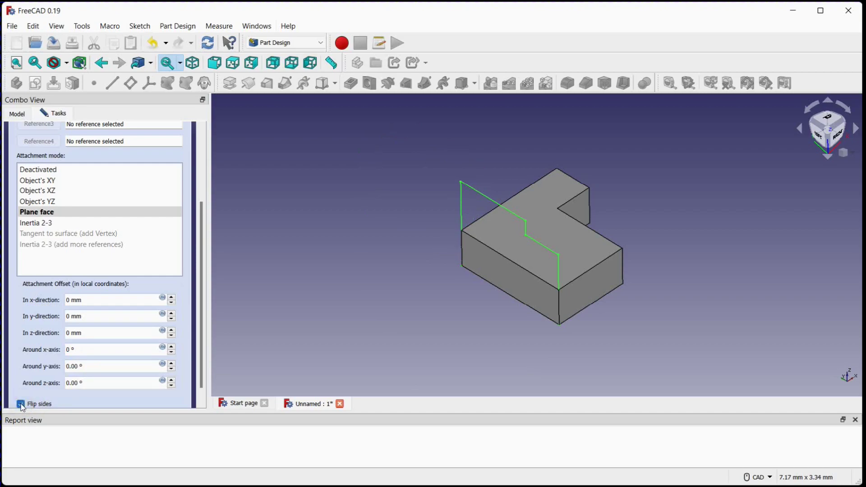
scroll(up, 3)
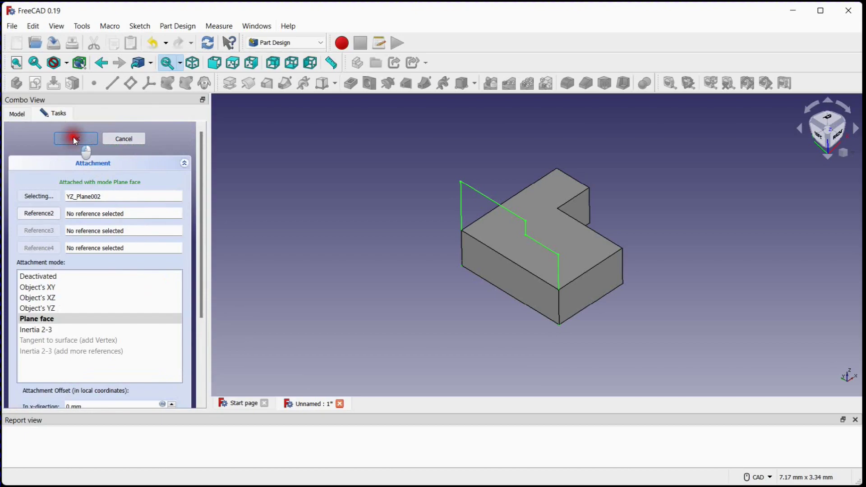
click(76, 138)
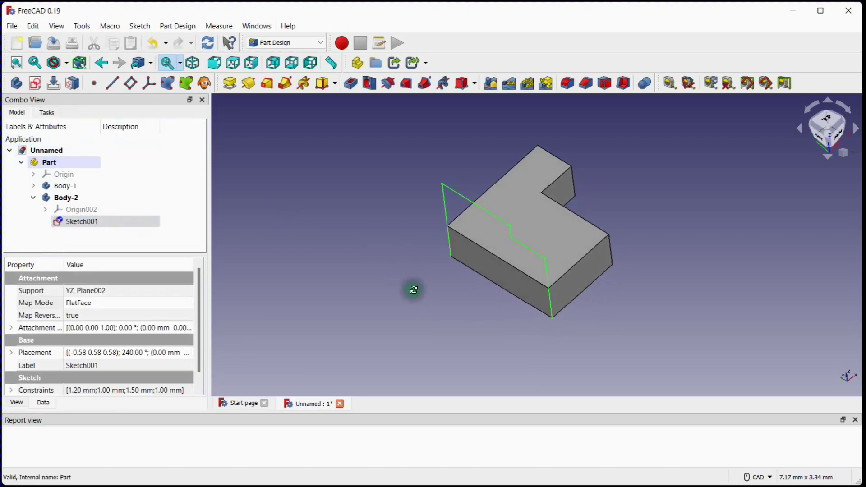
mouse_move(228, 83)
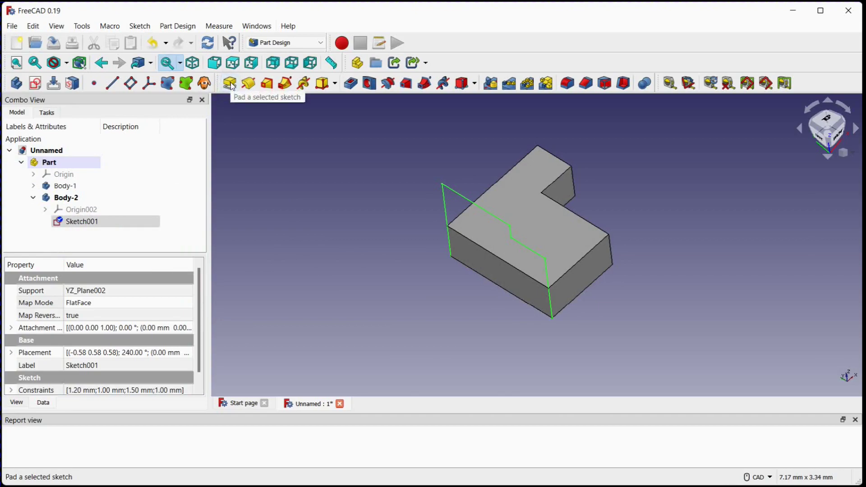
Pad Sketch001 into the stepped solid Pad001 overlapping the L-block.
click(229, 83)
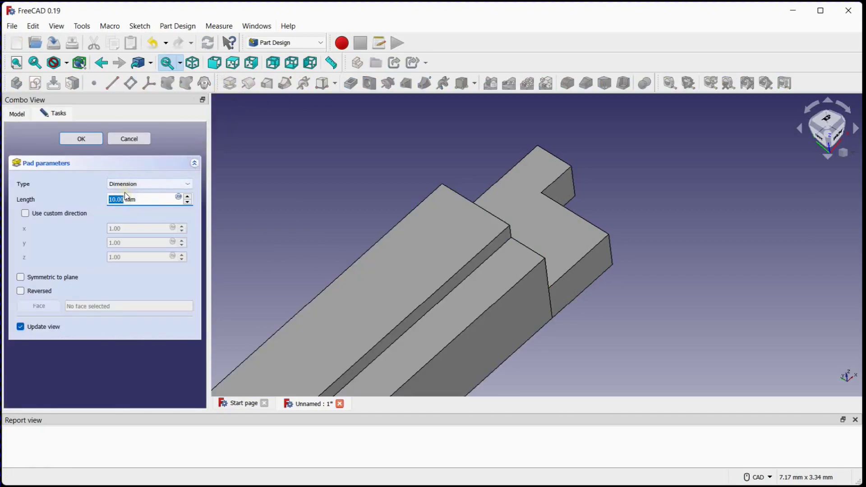
click(80, 138)
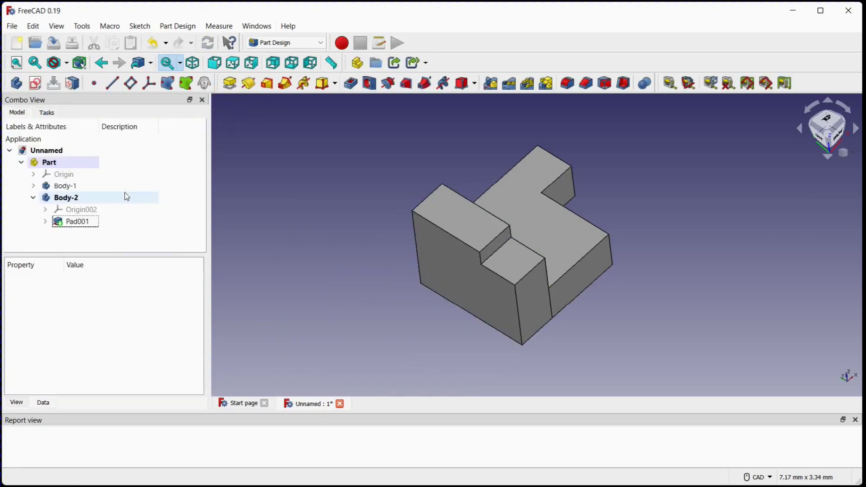
mouse_move(378, 275)
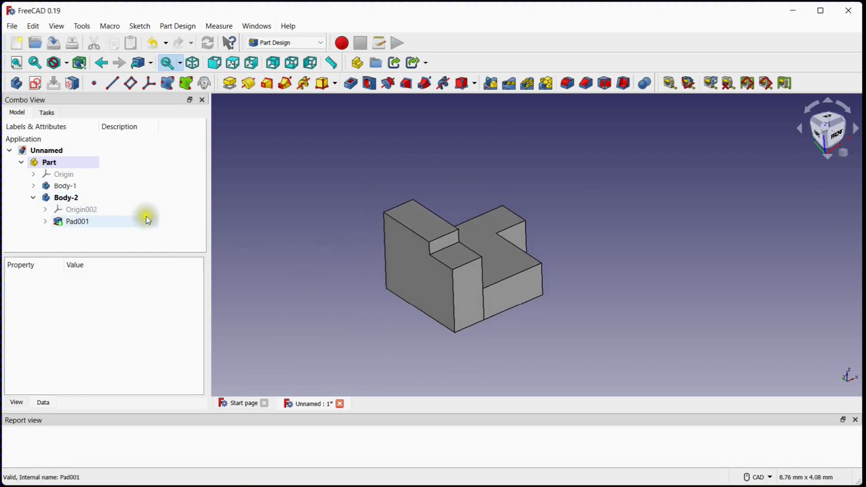
Fuse Body-2 into Body-1 with a Part Design Boolean, leaving only Body-1.
click(32, 197)
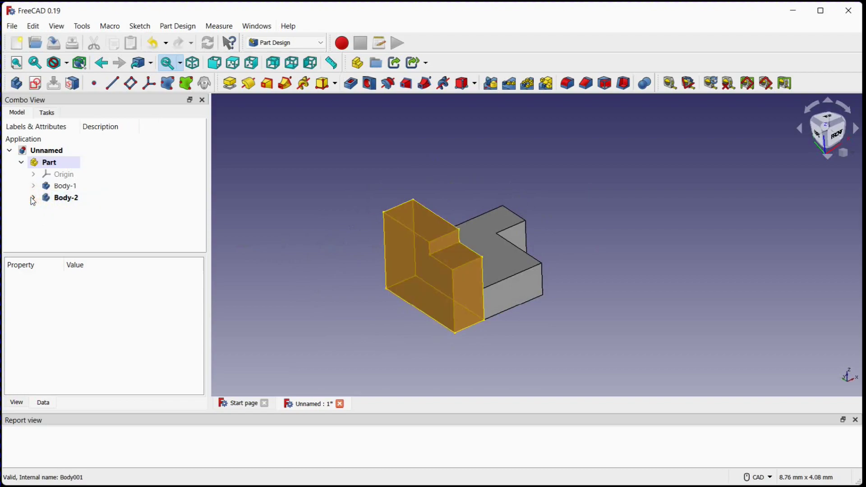
click(65, 186)
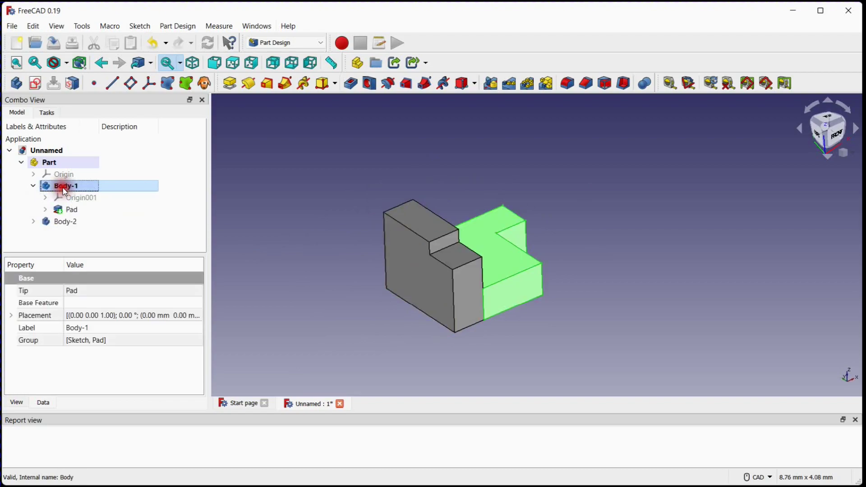
click(33, 185)
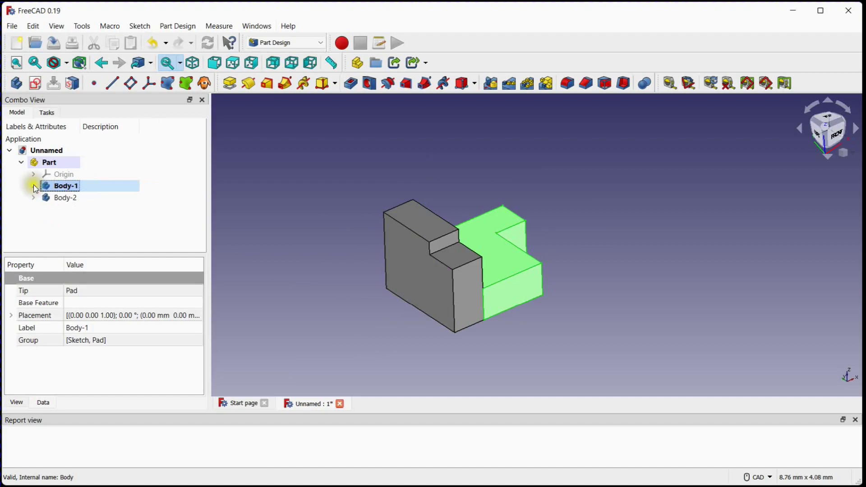
click(65, 197)
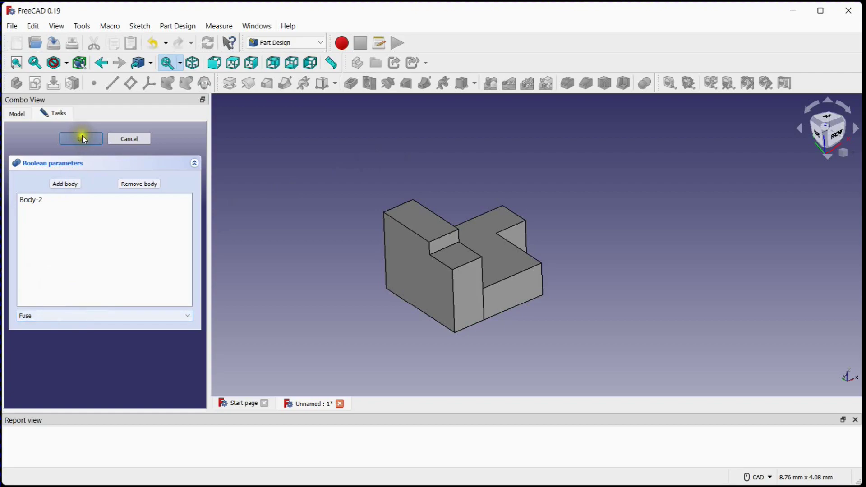
click(81, 138)
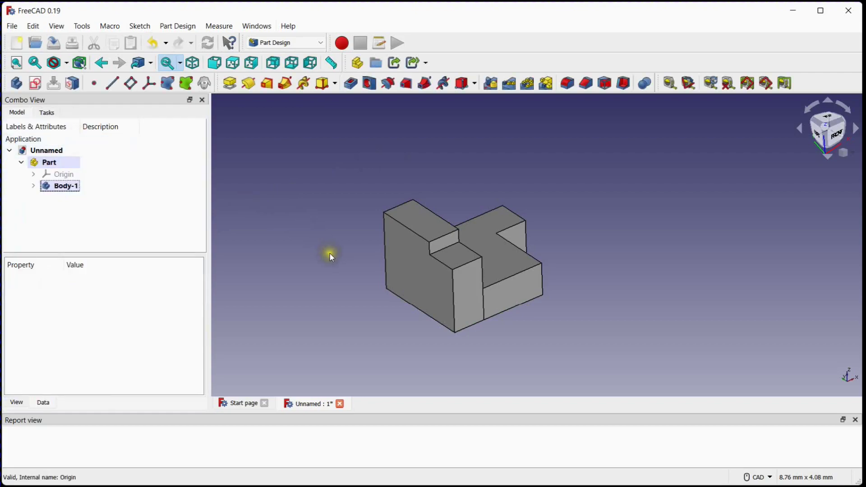